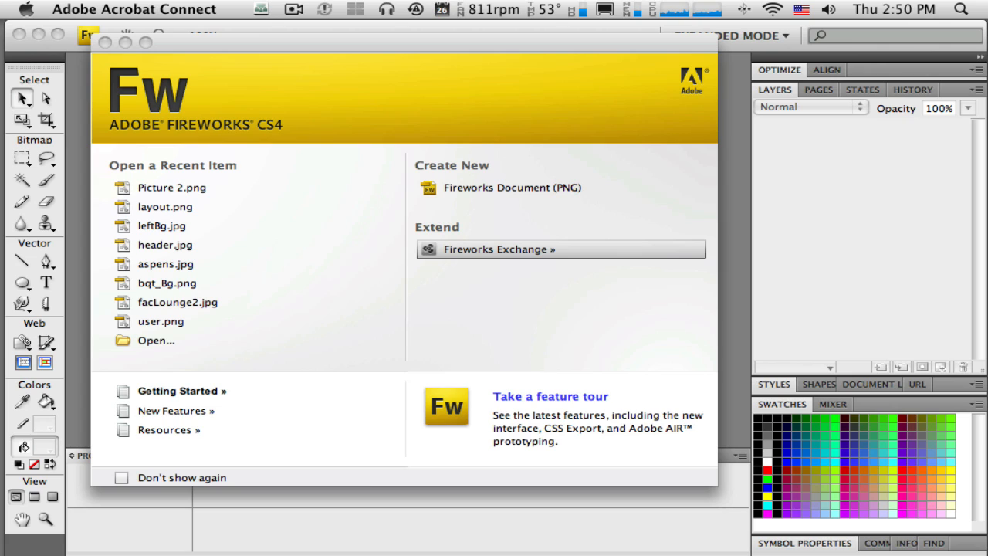
mouse_move(344, 353)
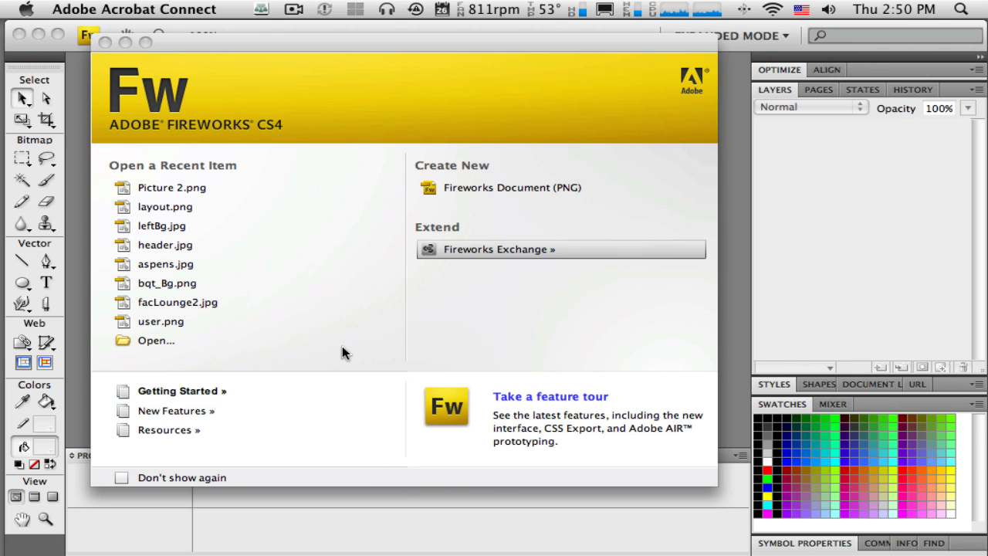
mouse_move(348, 346)
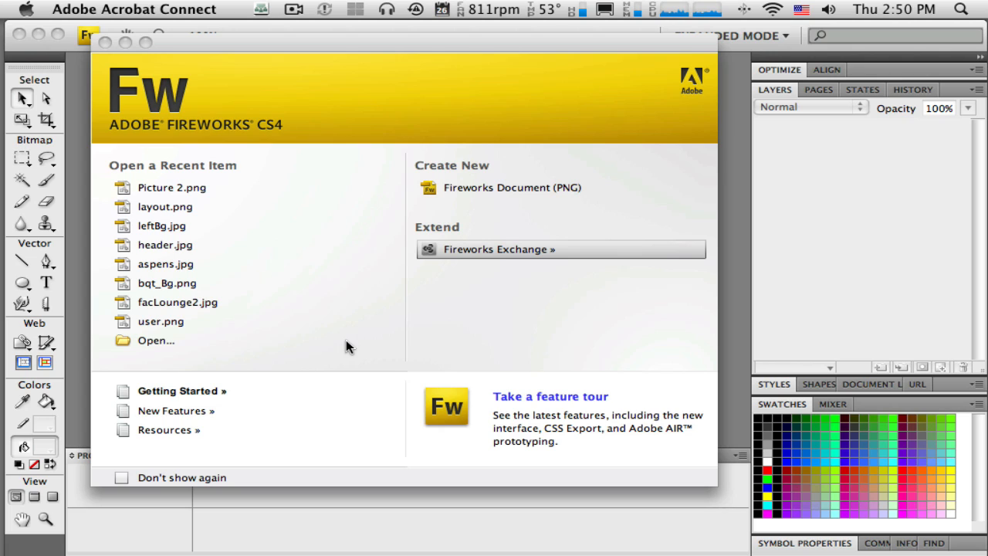
mouse_move(340, 343)
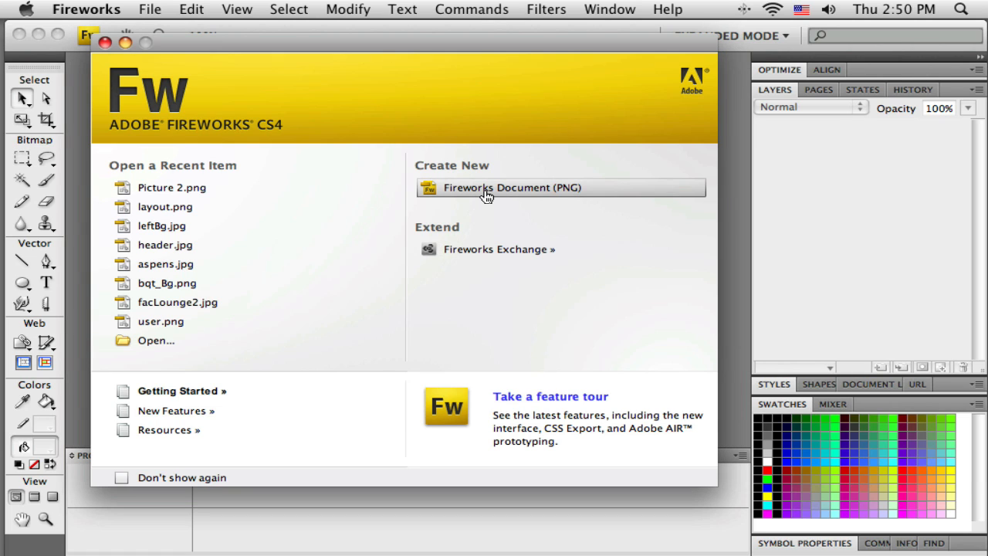
Create a new 500 by 500 px Fireworks document at 72 ppi with a white canvas
left_click(512, 187)
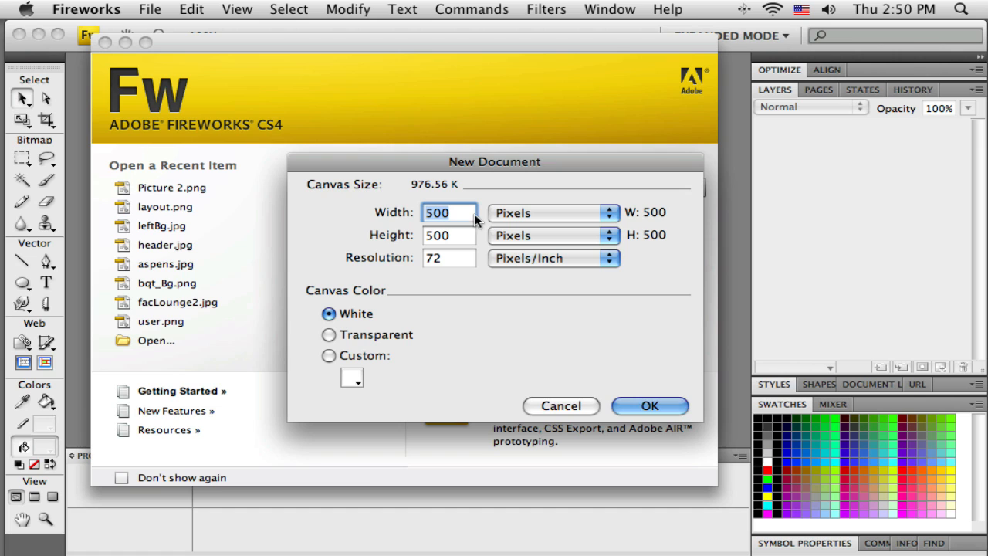
left_click(649, 406)
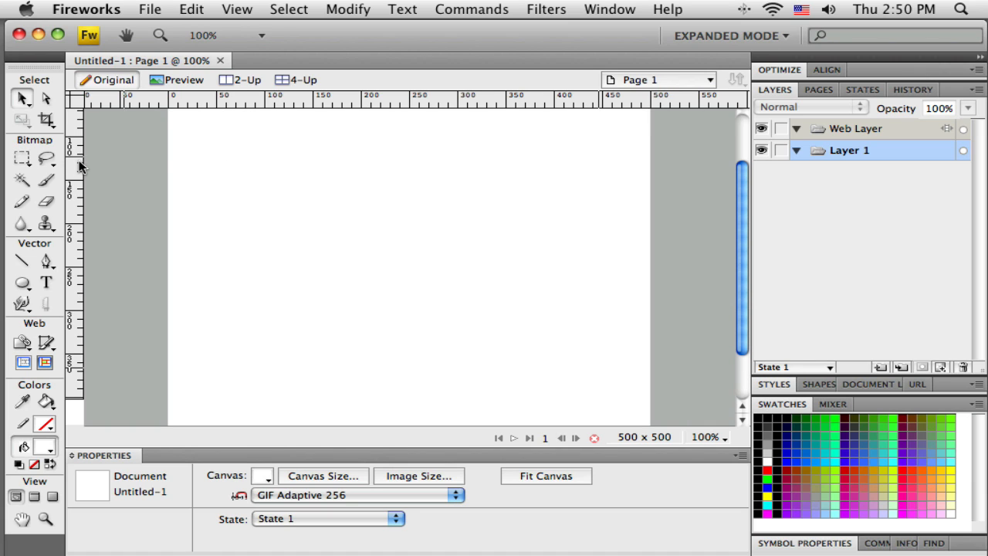
Import globe.jpg from the photos folder and place it on the canvas
left_click(149, 9)
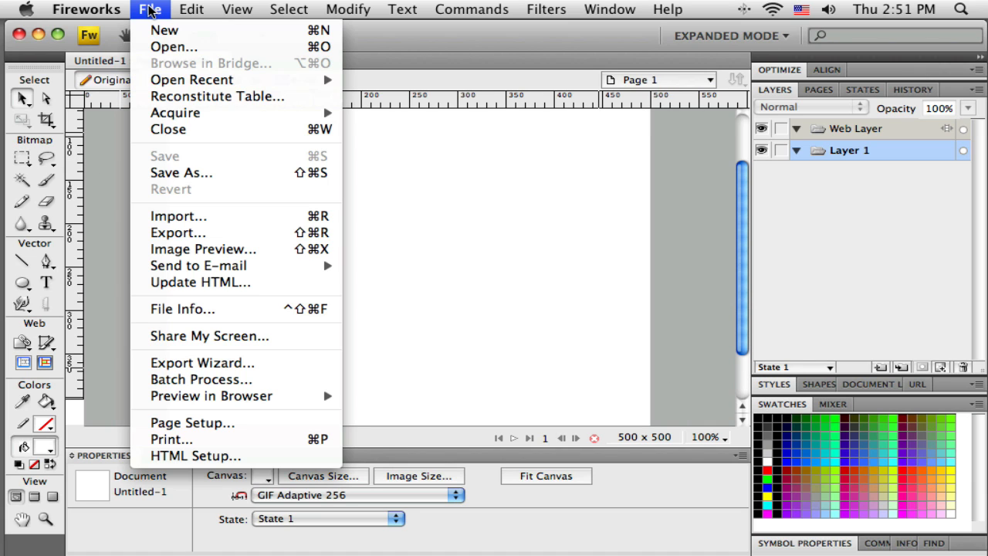
mouse_move(177, 216)
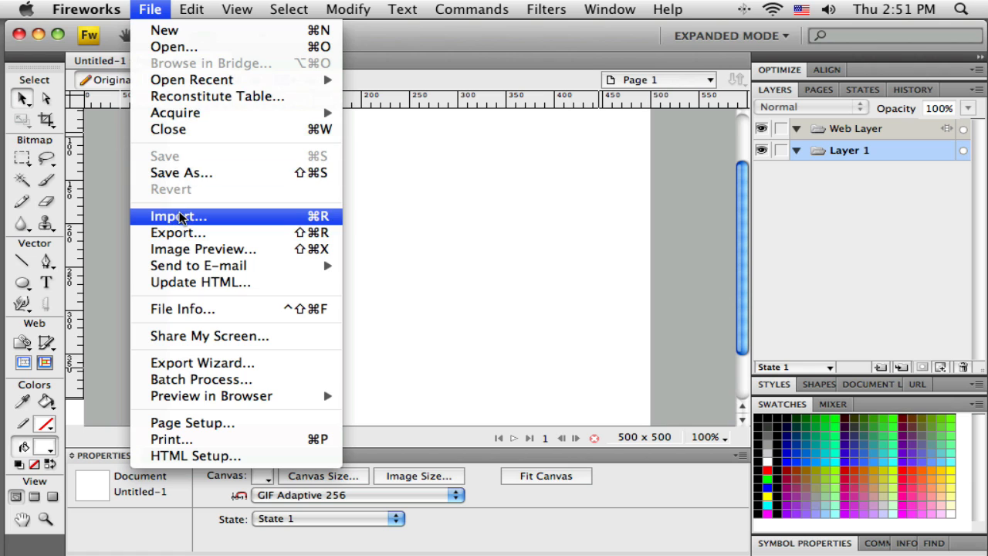
left_click(177, 216)
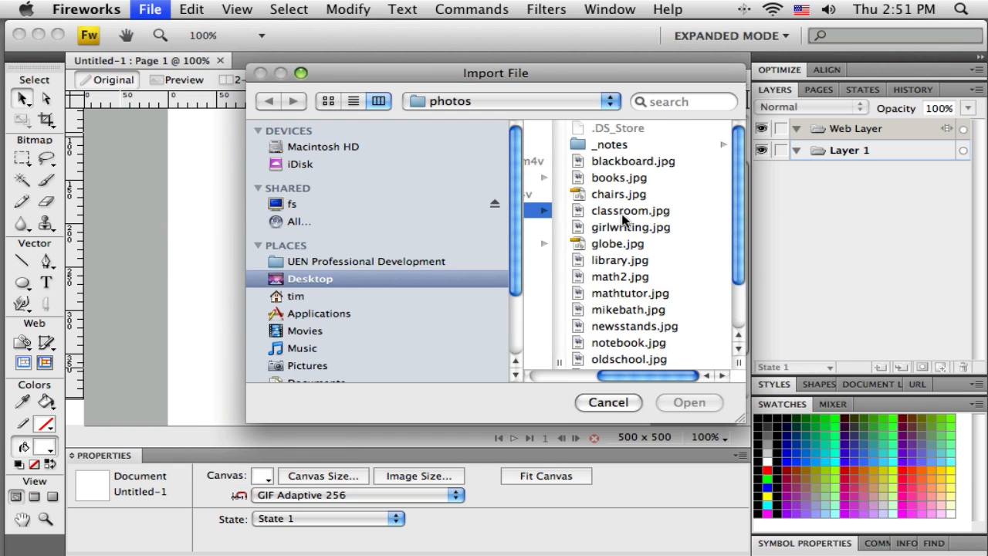
left_click(617, 243)
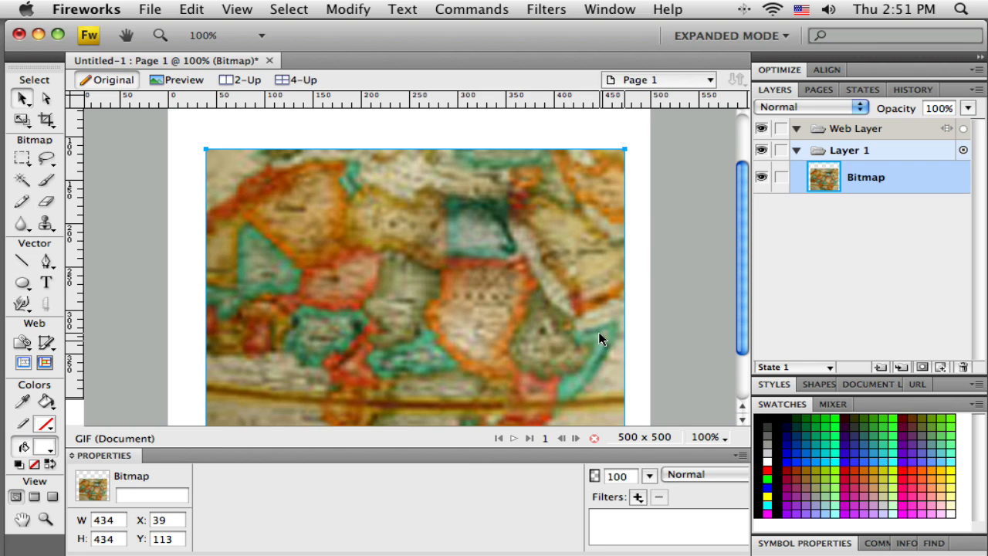
Import oldschool.jpg, the ivy-covered brick building photo, in place of the globe
left_click(150, 9)
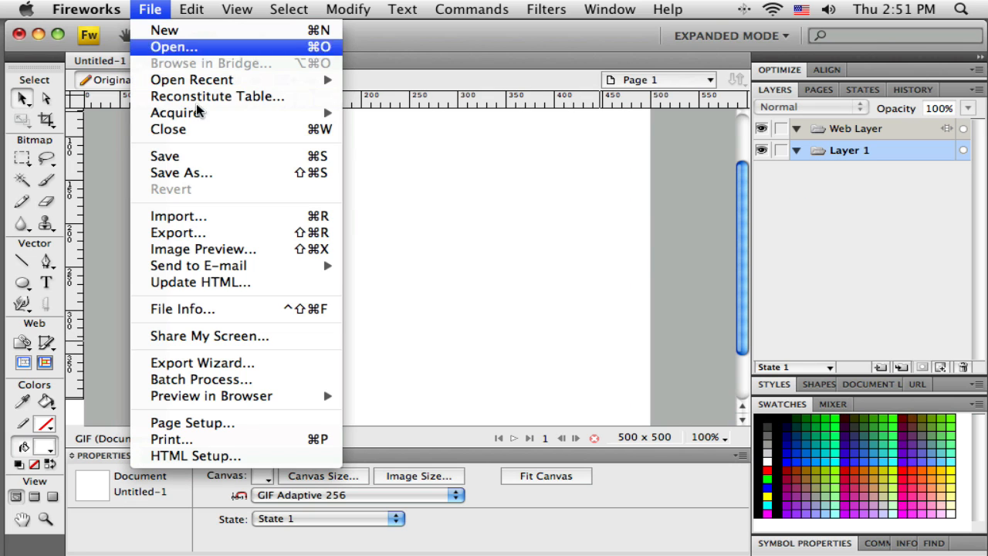
left_click(178, 216)
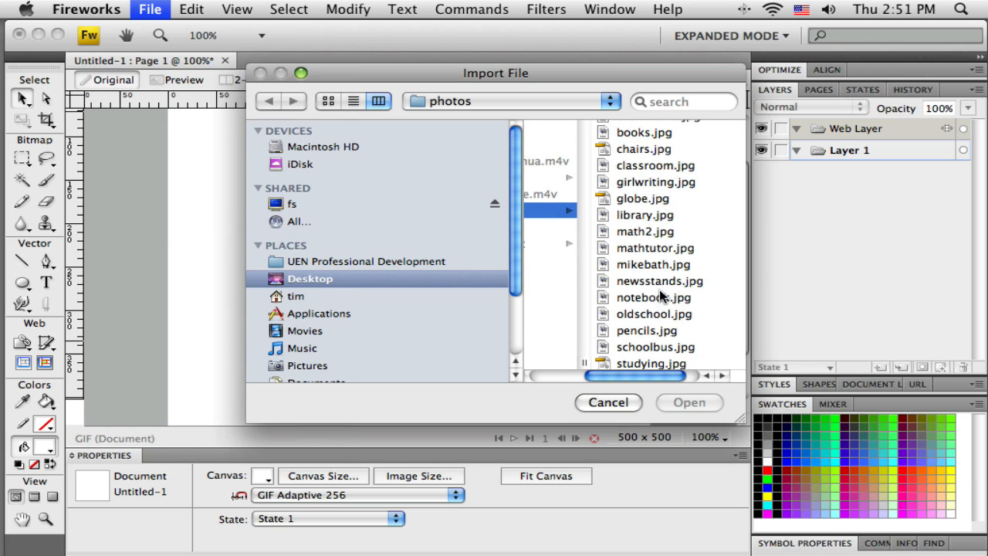
left_click(653, 313)
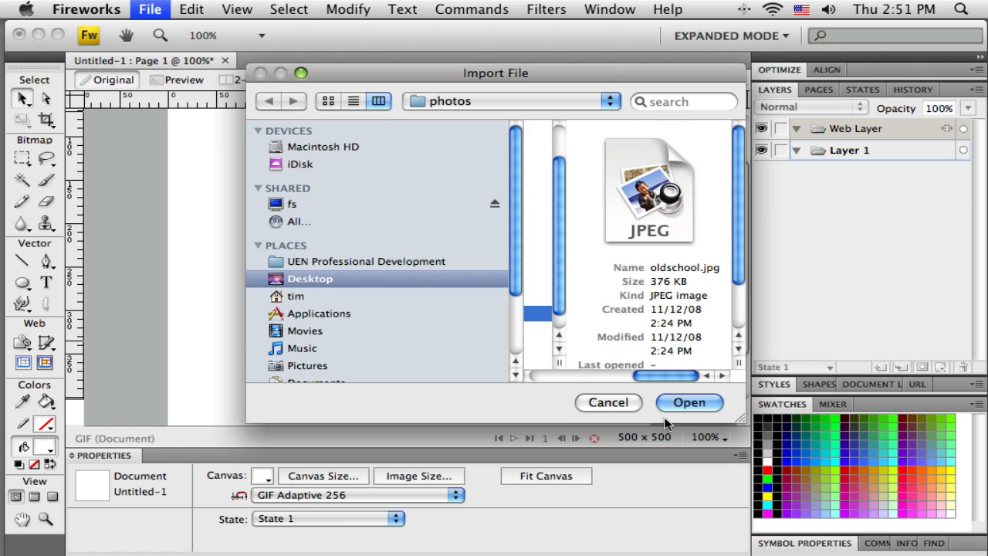
left_click(689, 402)
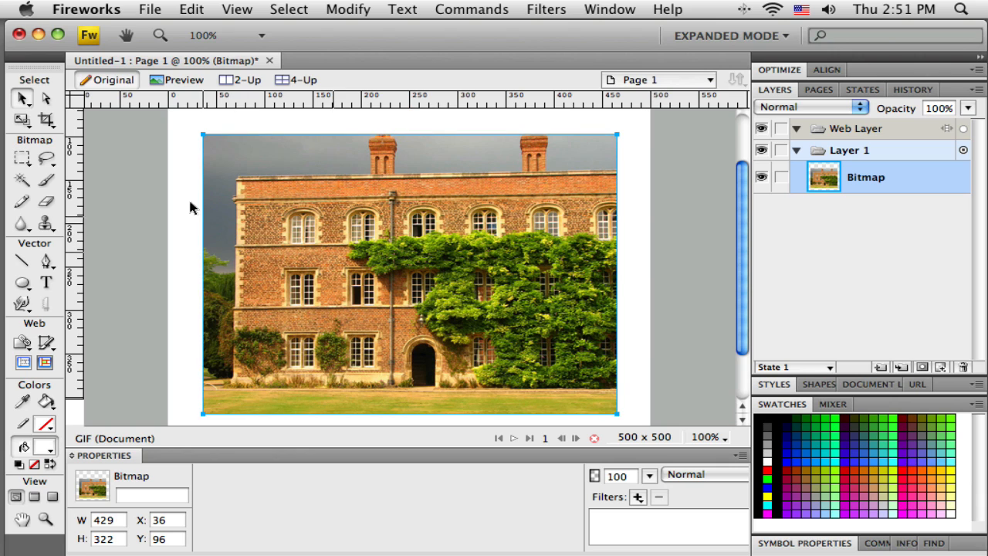
mouse_move(475, 255)
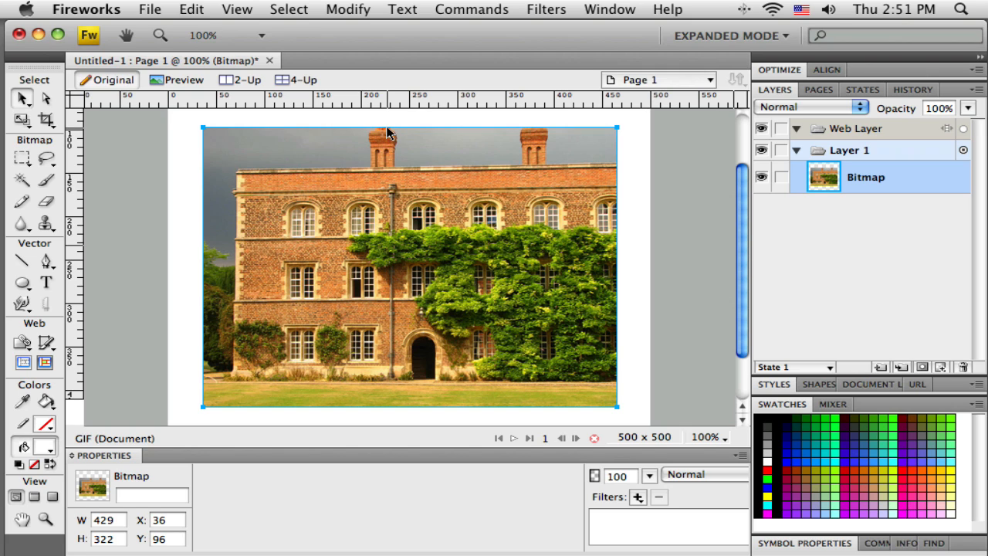
mouse_move(378, 178)
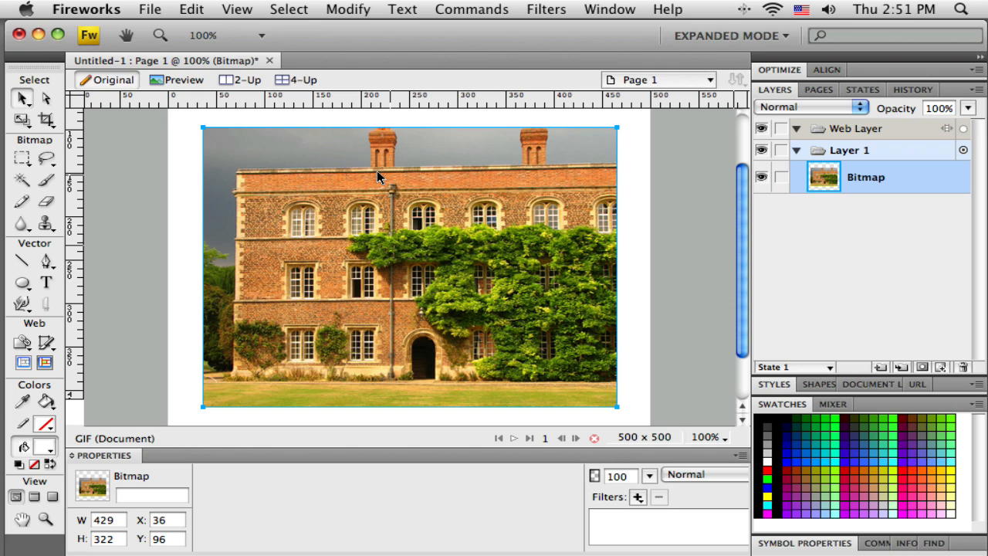
mouse_move(359, 176)
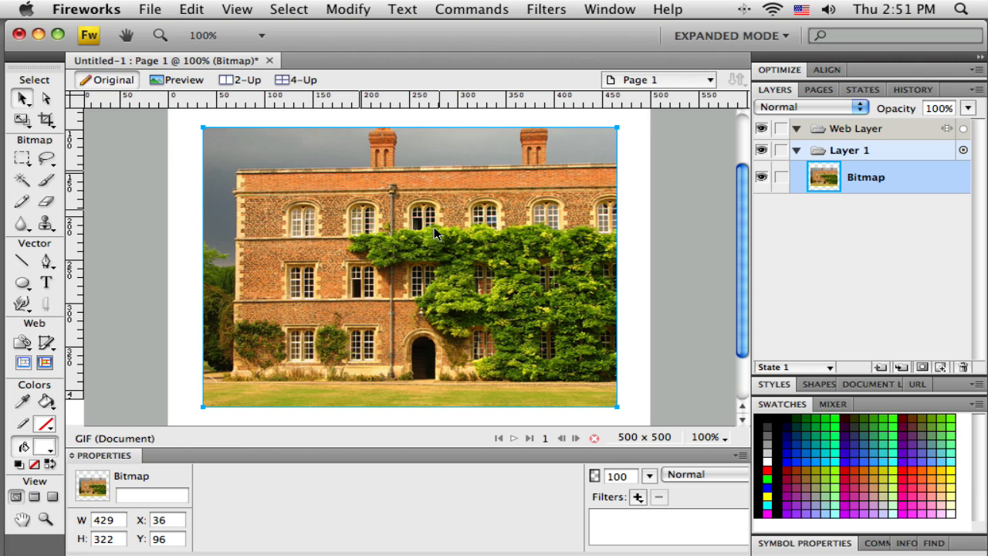
Try Commands > Creative > Twist and Fade on the photo, then cancel it, leaving the bitmap unchanged
left_click(471, 9)
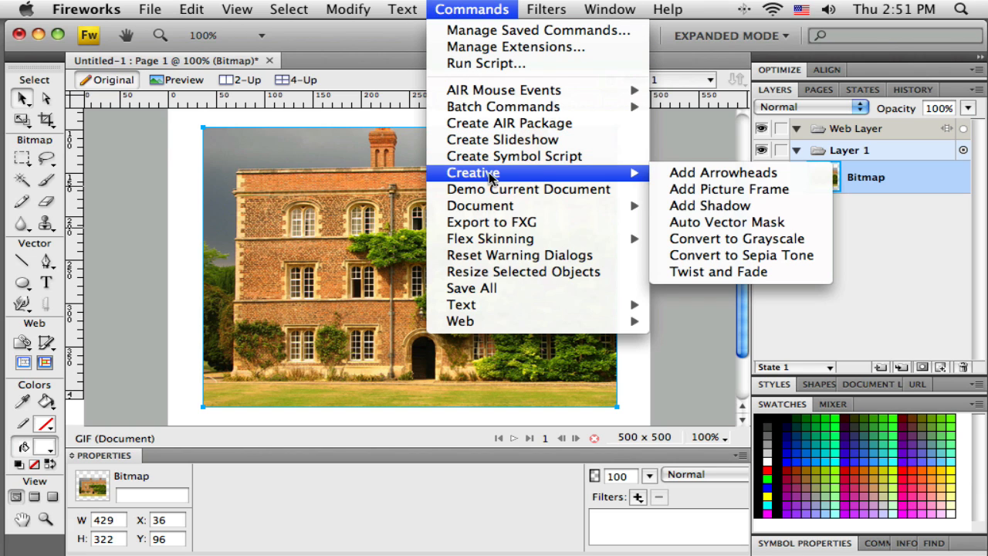
mouse_move(718, 271)
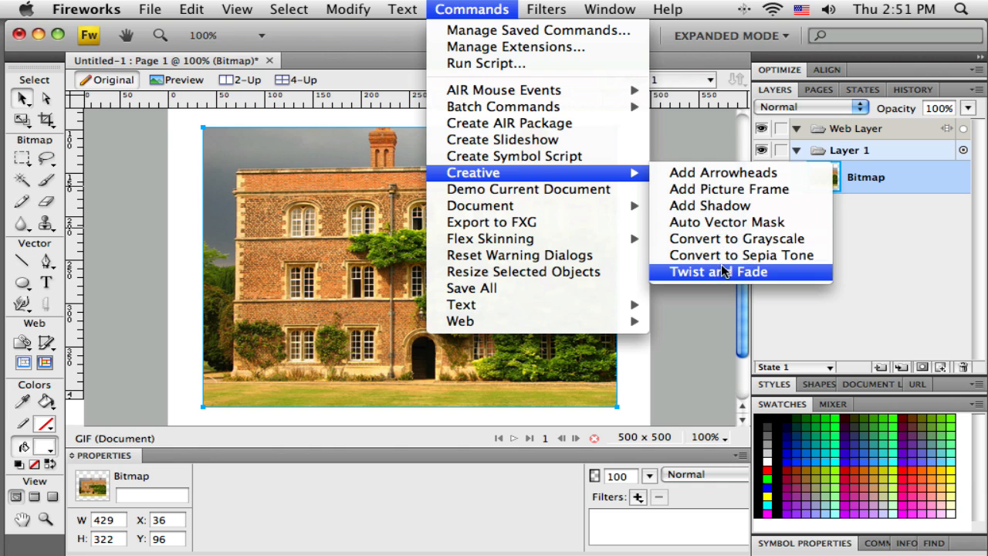
left_click(718, 271)
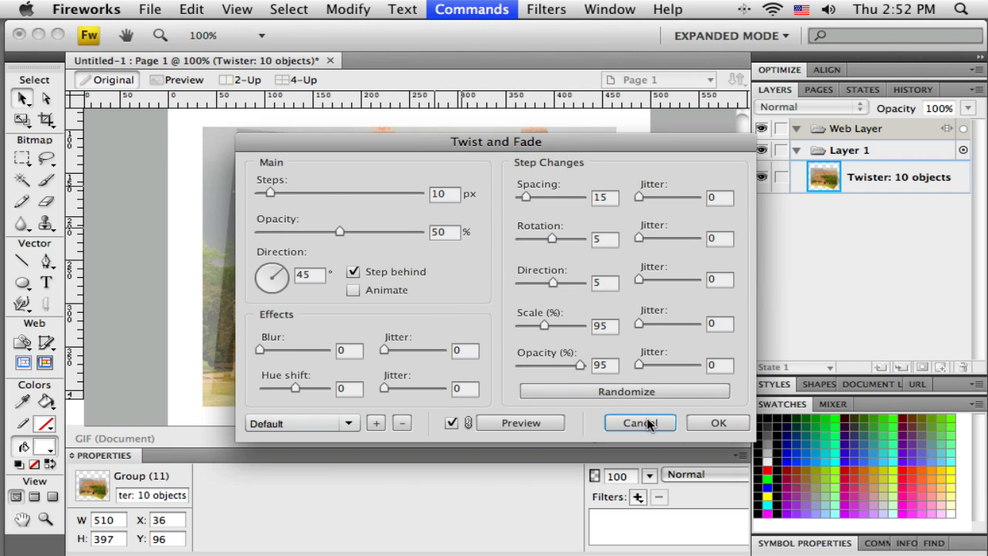
left_click(472, 8)
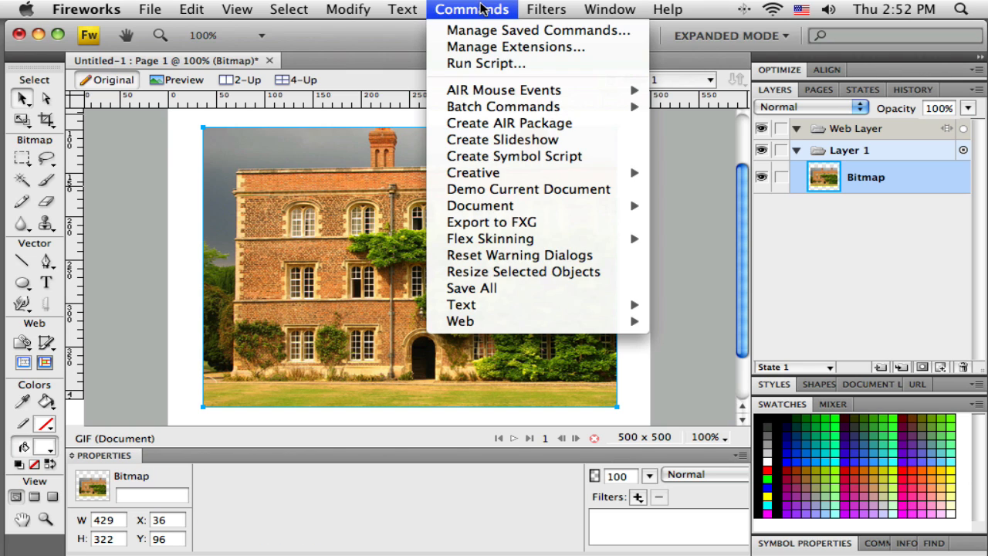
mouse_move(419, 28)
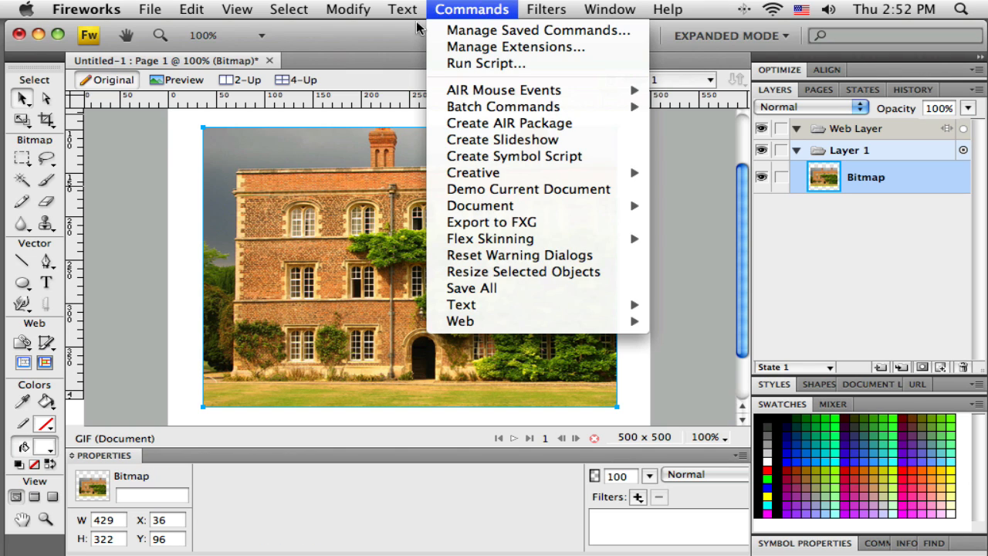
left_click(138, 164)
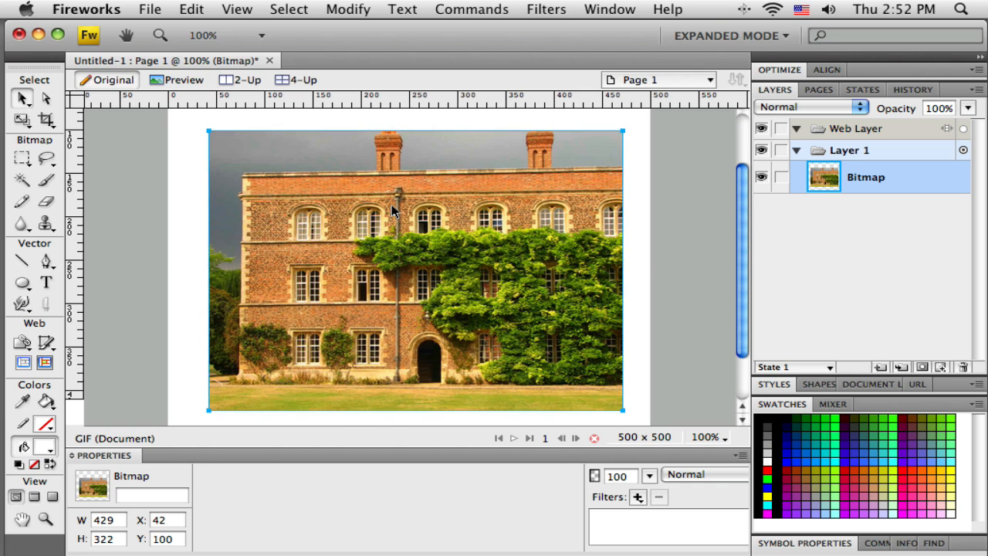
mouse_move(527, 176)
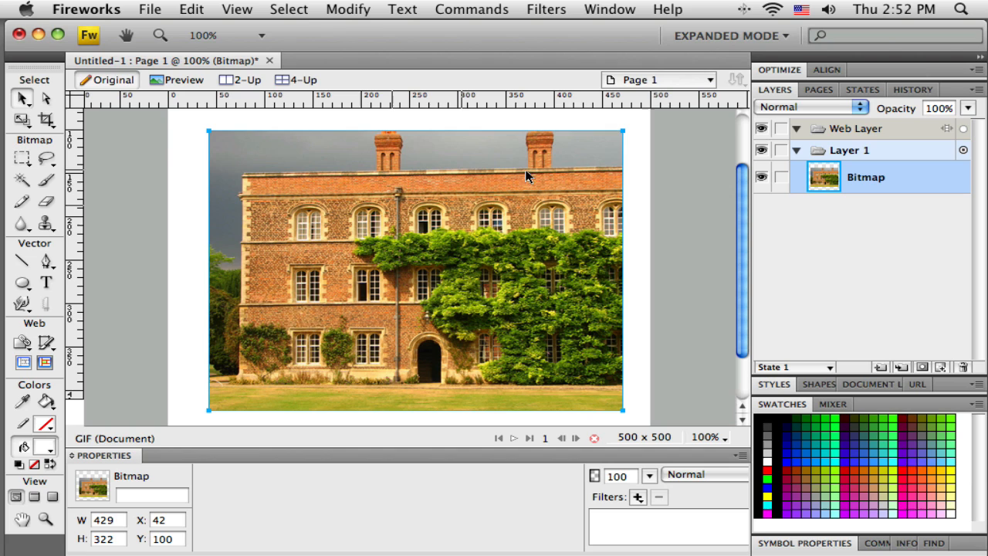
mouse_move(344, 272)
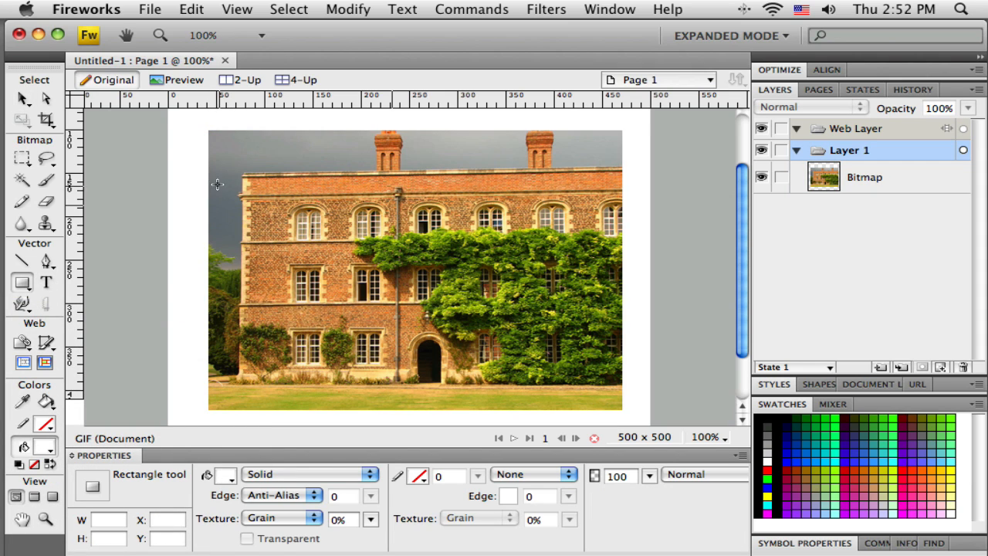
Draw a white 409 by 156 rectangle over the photo and move it up to about 52, 128
left_click_drag(217, 183, 618, 319)
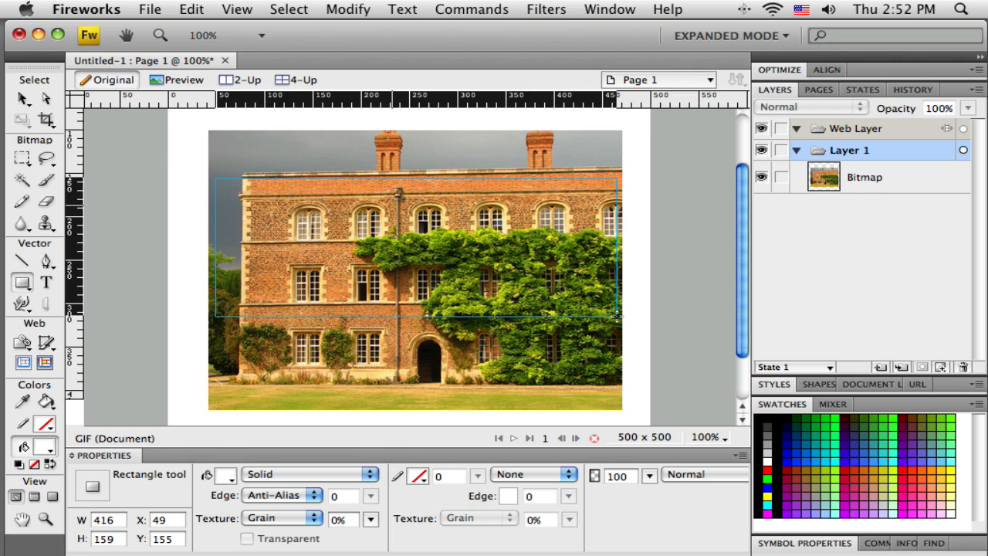
left_click_drag(216, 181, 611, 315)
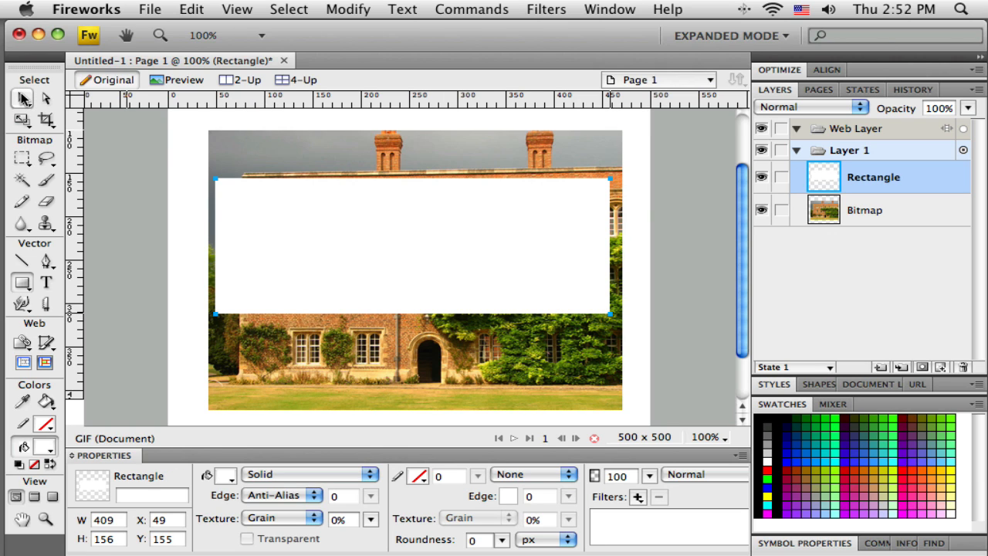
mouse_move(375, 214)
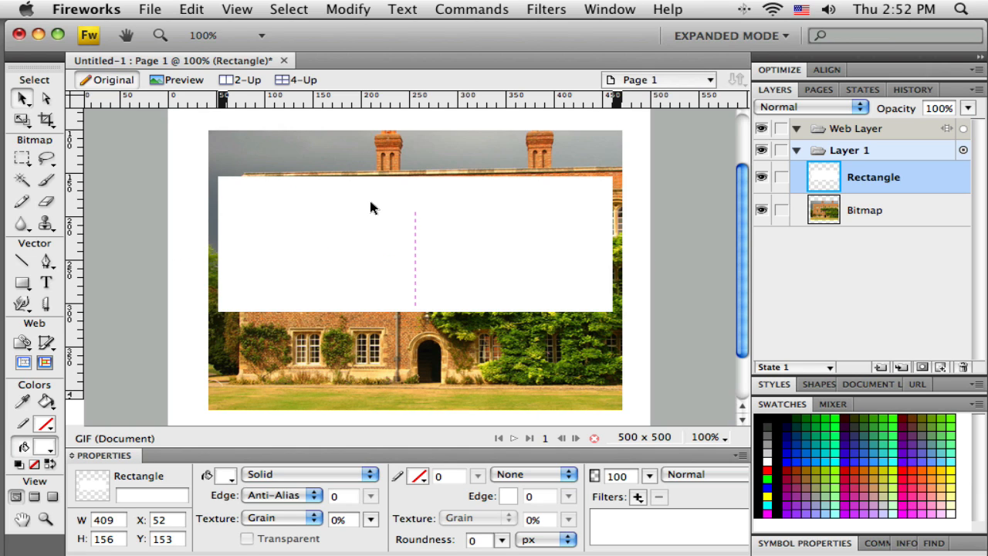
left_click(332, 189)
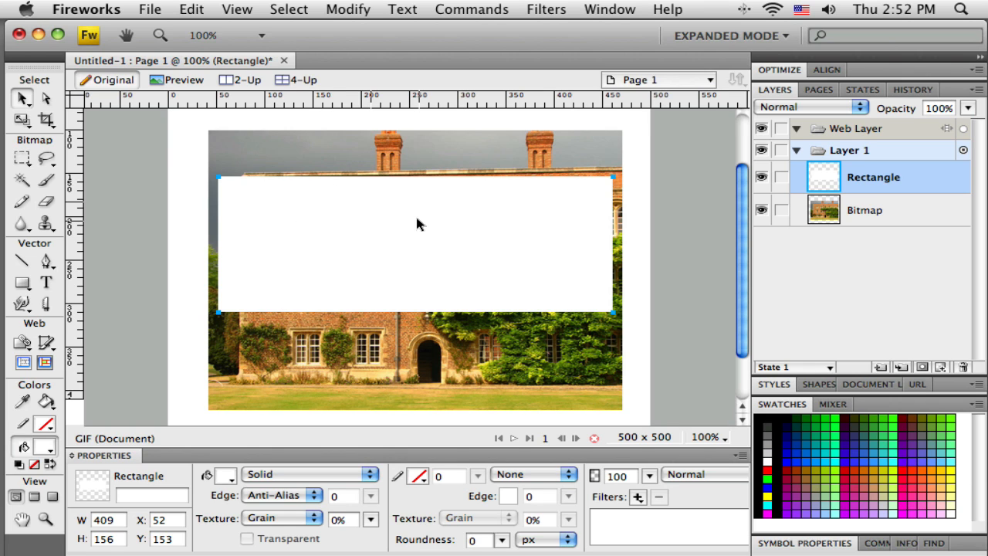
left_click_drag(421, 223, 413, 205)
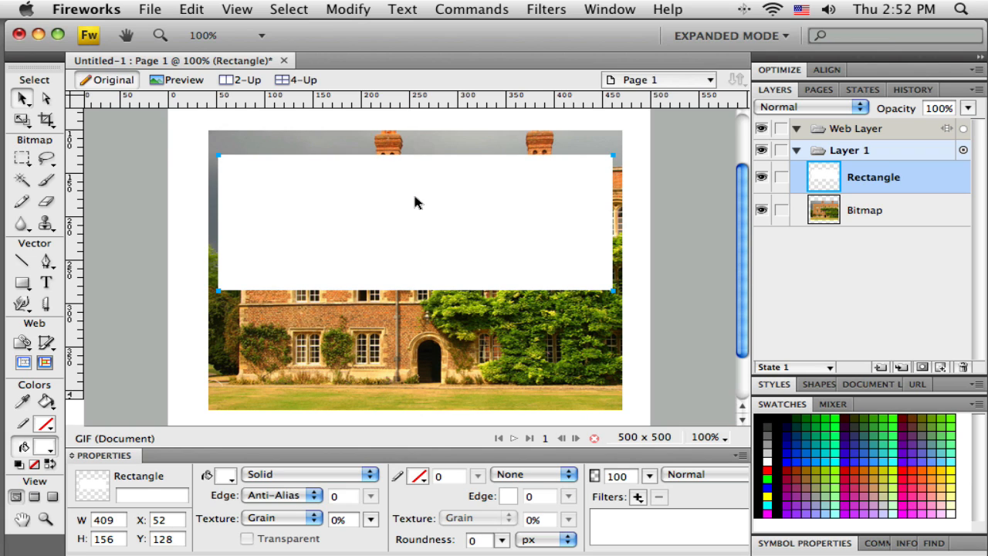
mouse_move(313, 210)
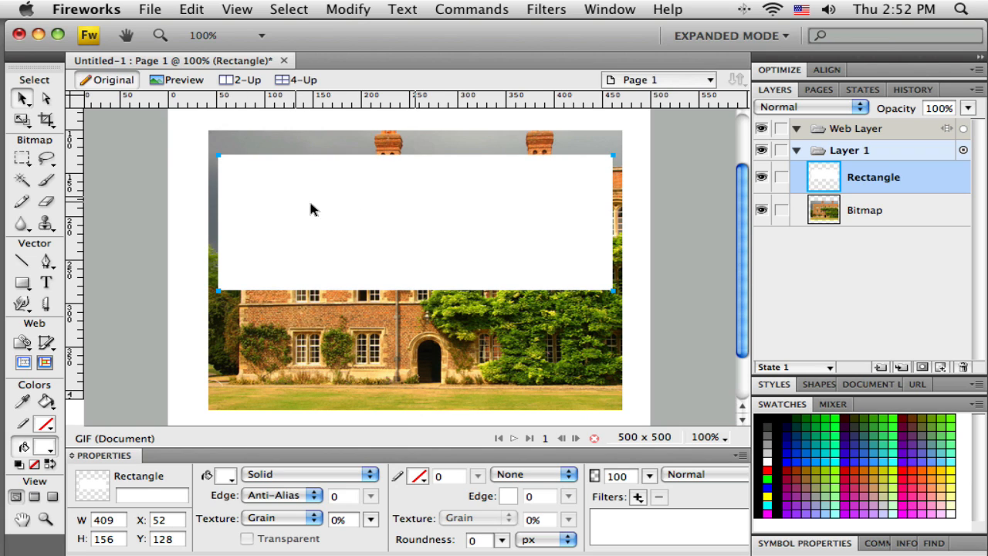
mouse_move(301, 219)
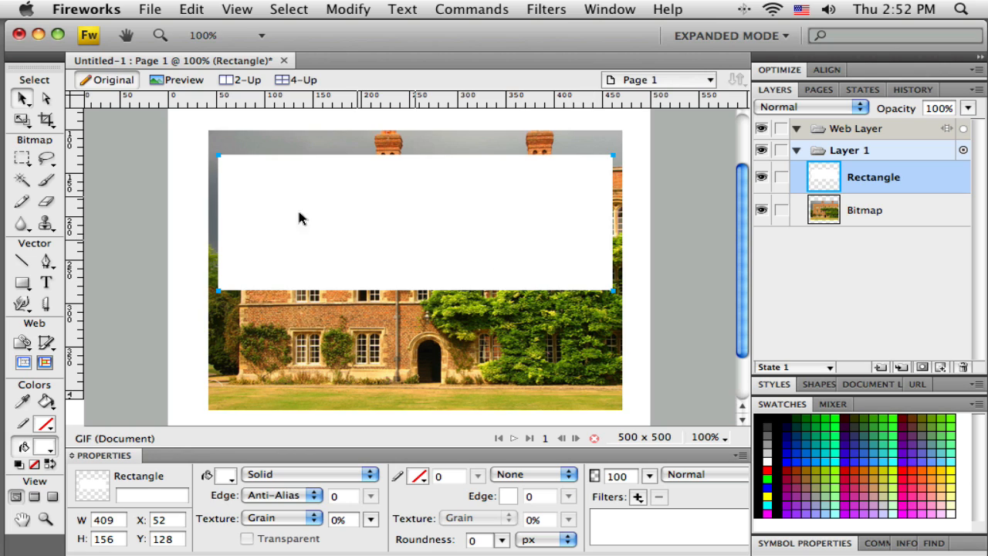
mouse_move(261, 194)
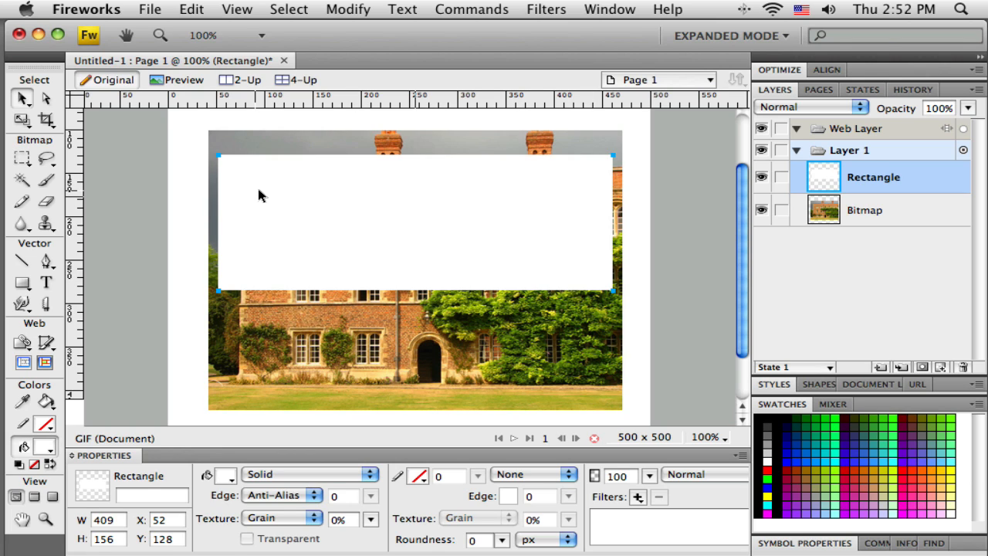
mouse_move(466, 213)
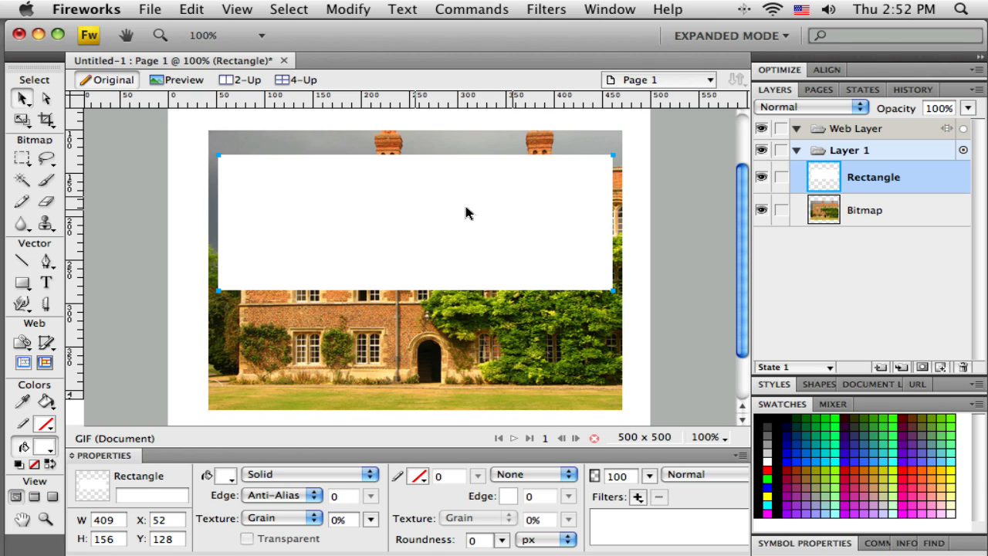
mouse_move(585, 186)
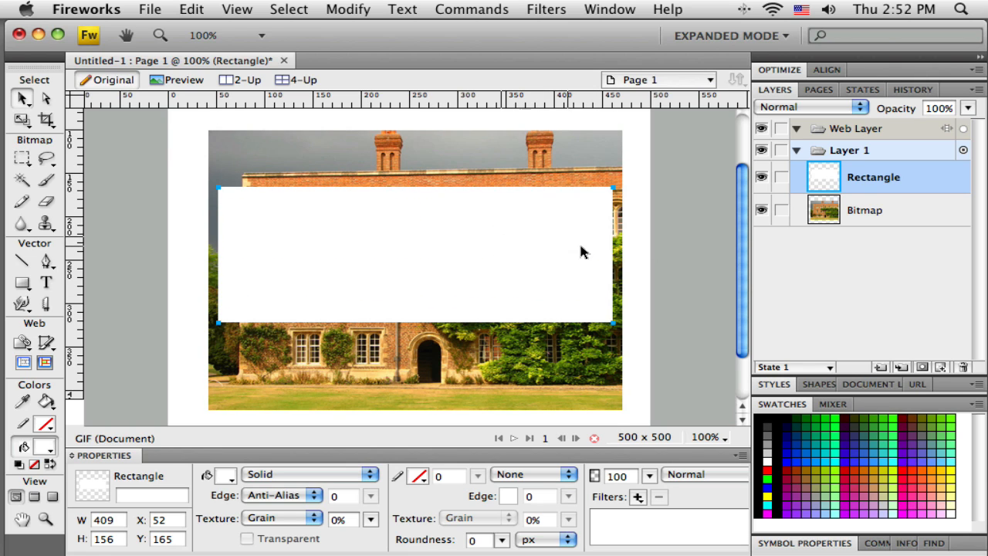
mouse_move(533, 207)
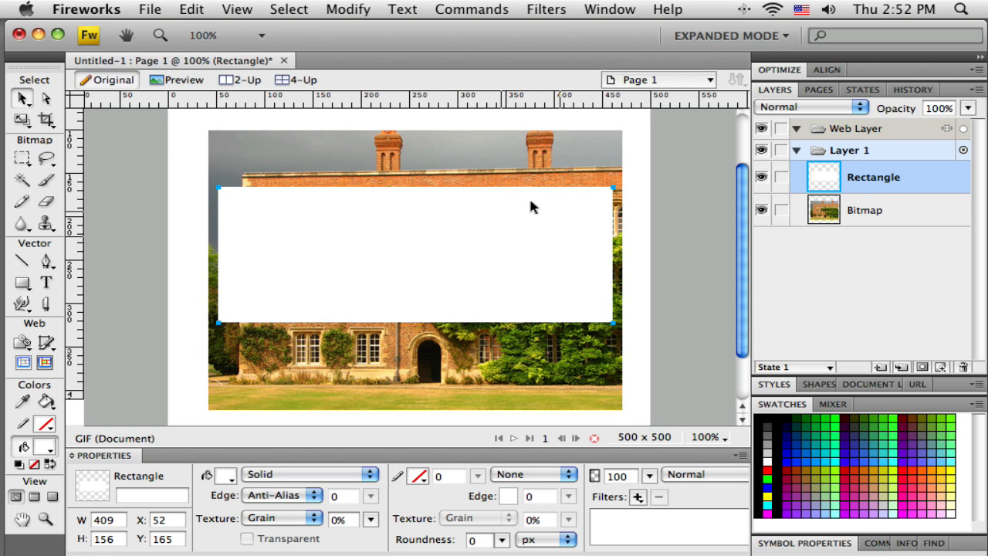
mouse_move(515, 241)
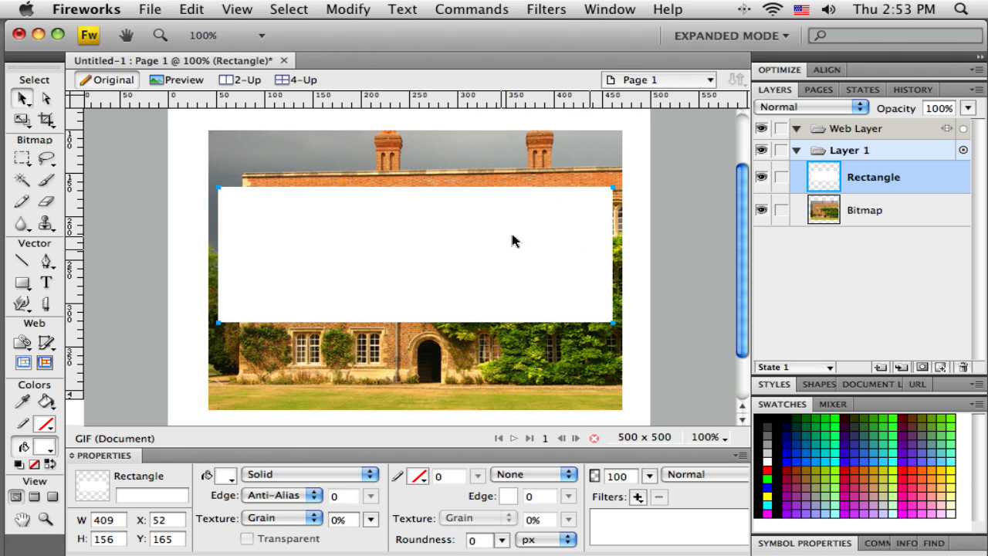
mouse_move(250, 260)
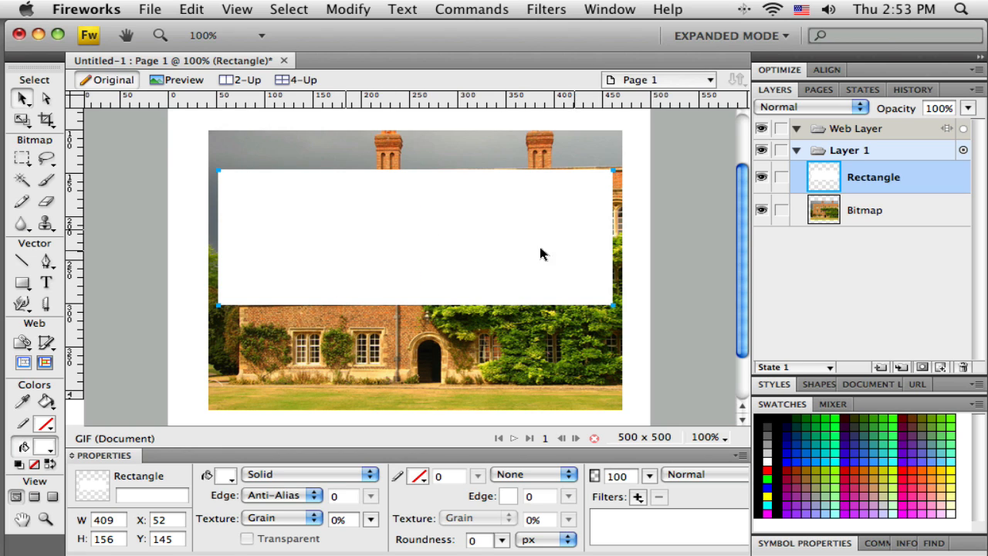
mouse_move(478, 236)
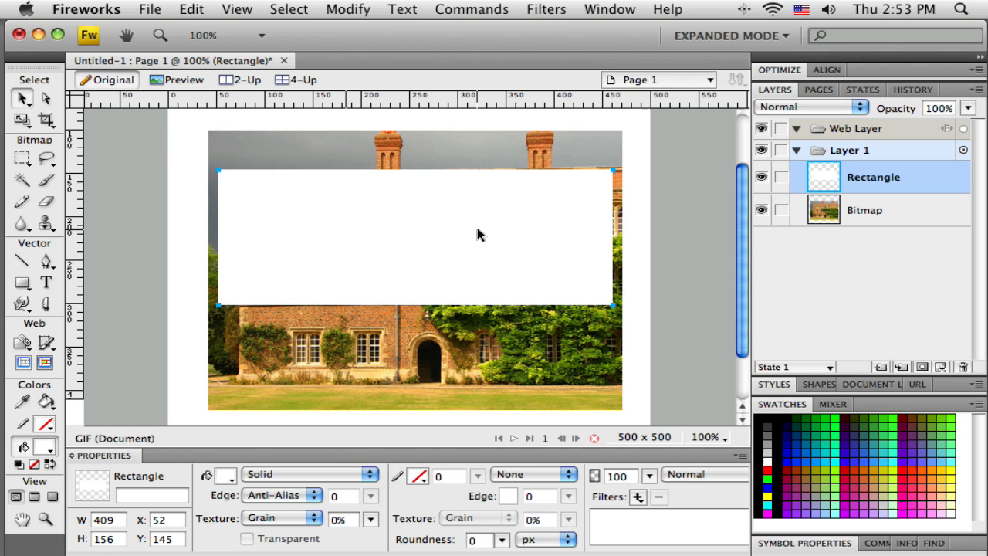
mouse_move(452, 276)
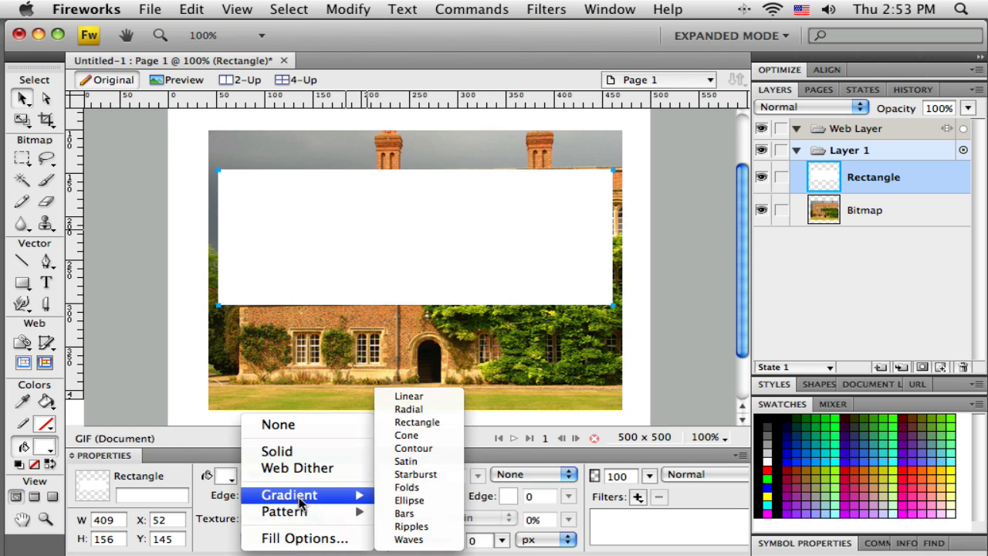
mouse_move(409, 396)
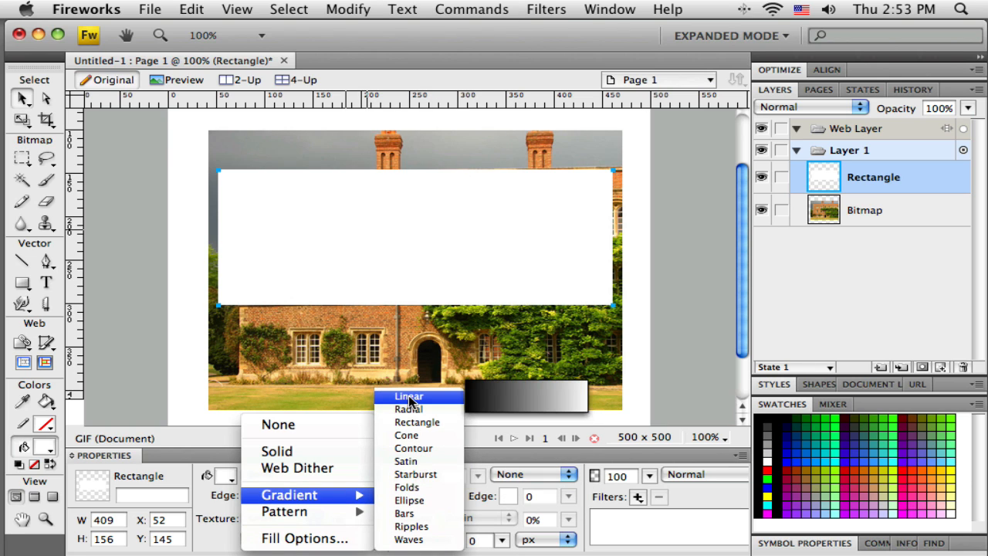
Give the rectangle a linear gradient fill and run its handles horizontally, black left to white right
left_click(409, 396)
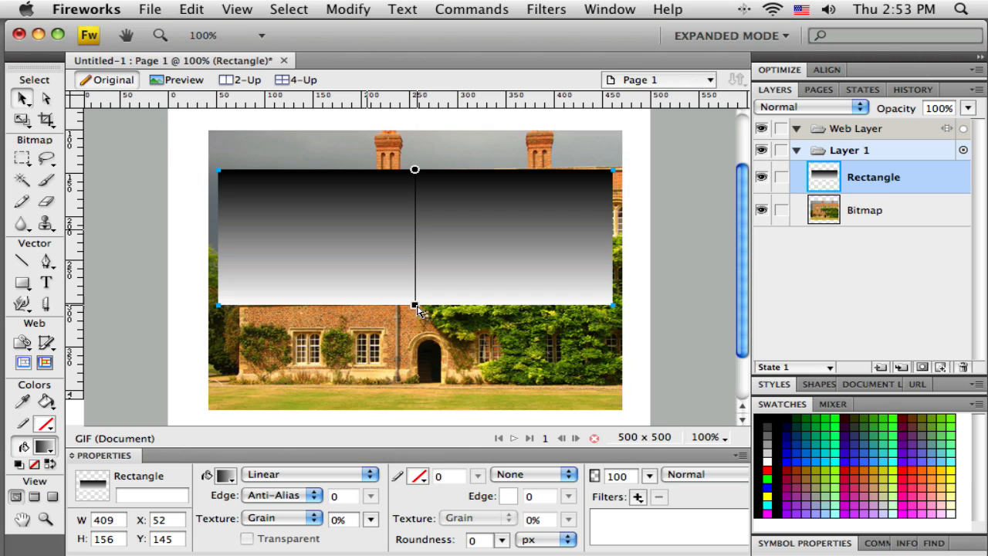
mouse_move(421, 193)
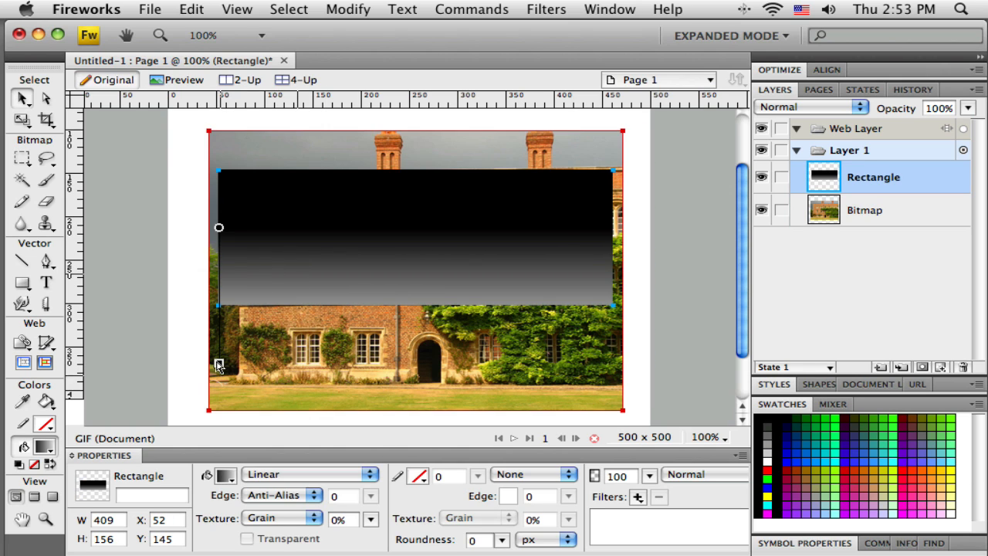
left_click_drag(218, 227, 533, 278)
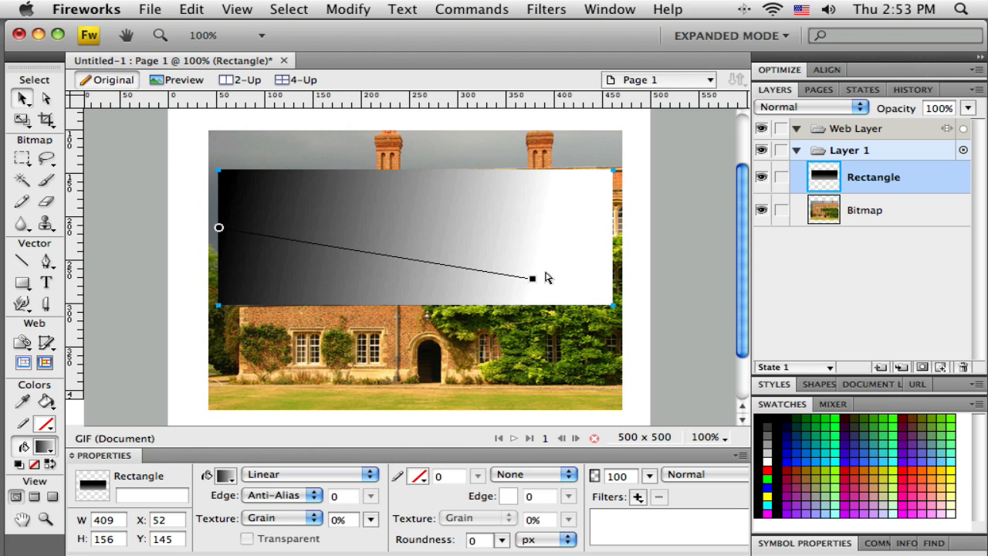
left_click_drag(532, 278, 607, 228)
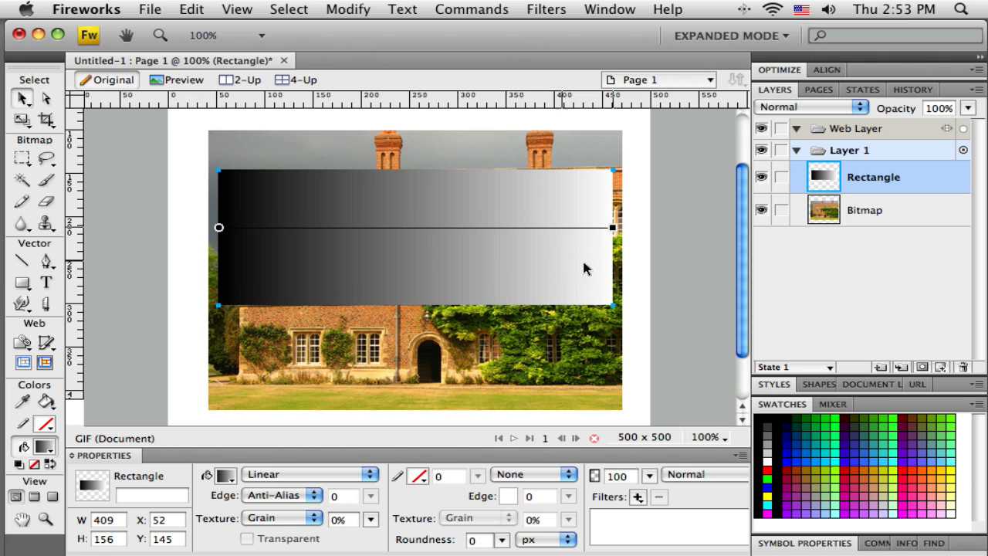
mouse_move(246, 267)
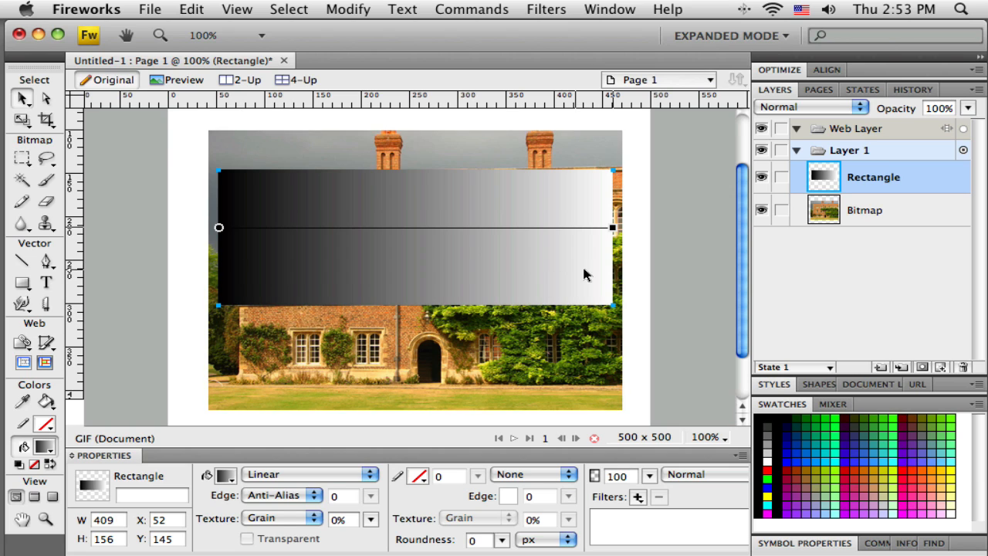
mouse_move(583, 268)
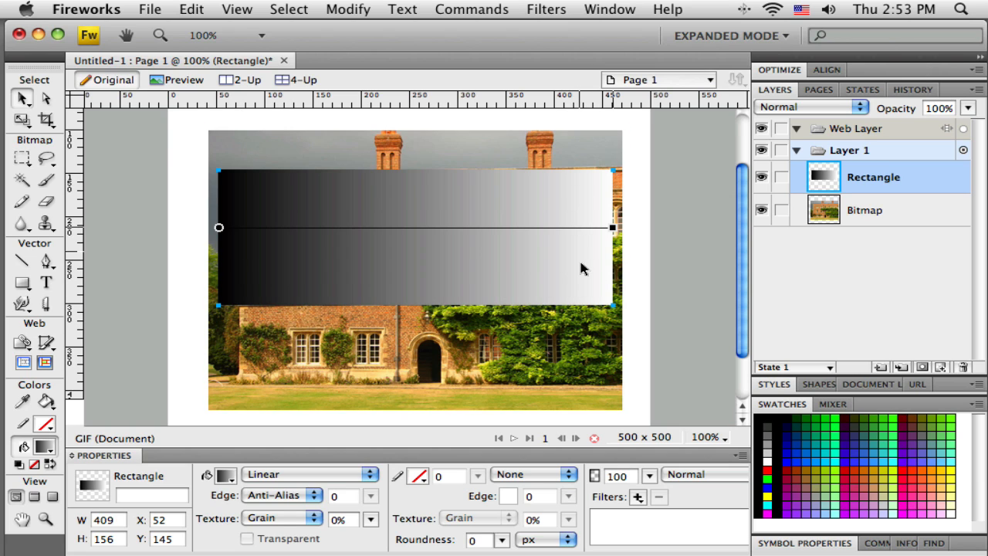
mouse_move(231, 268)
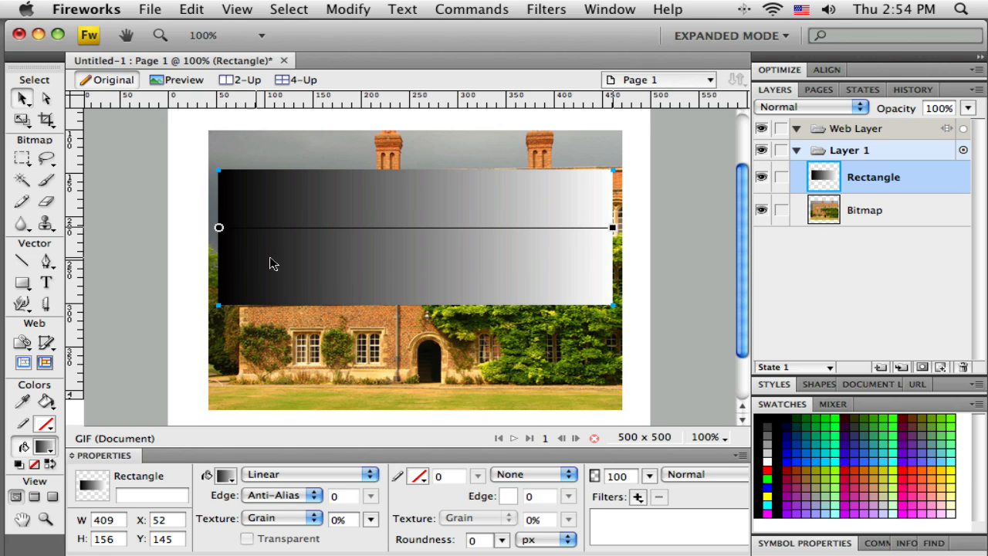
mouse_move(452, 269)
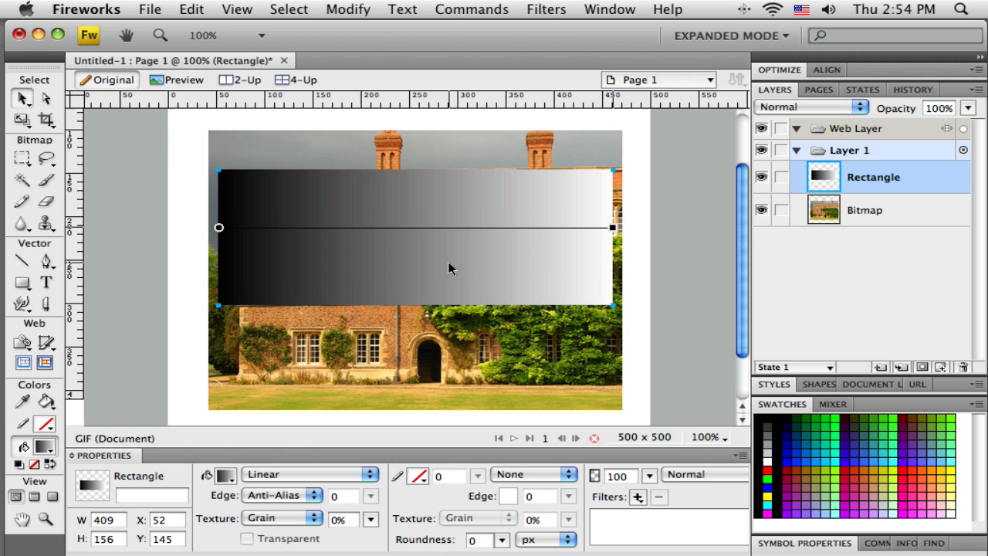
mouse_move(523, 193)
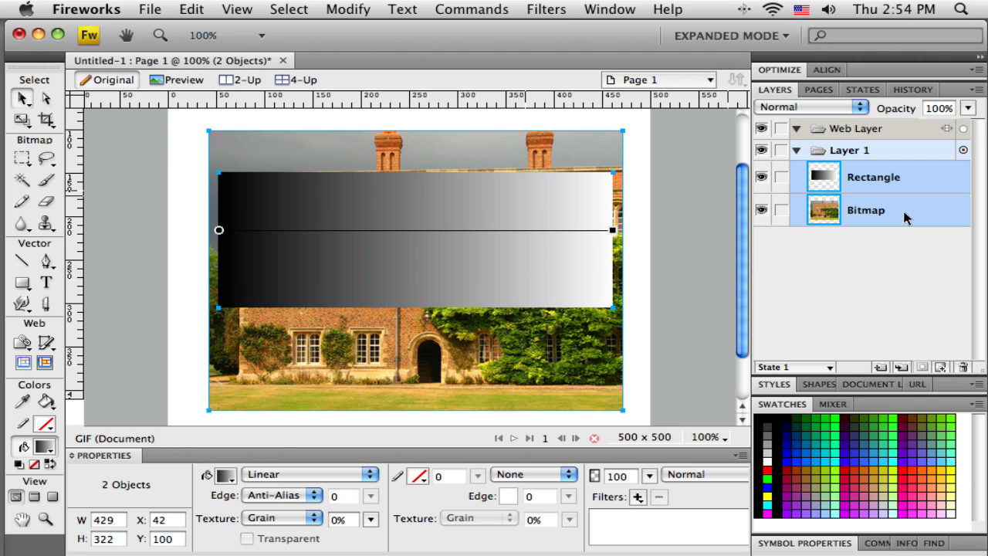
mouse_move(876, 231)
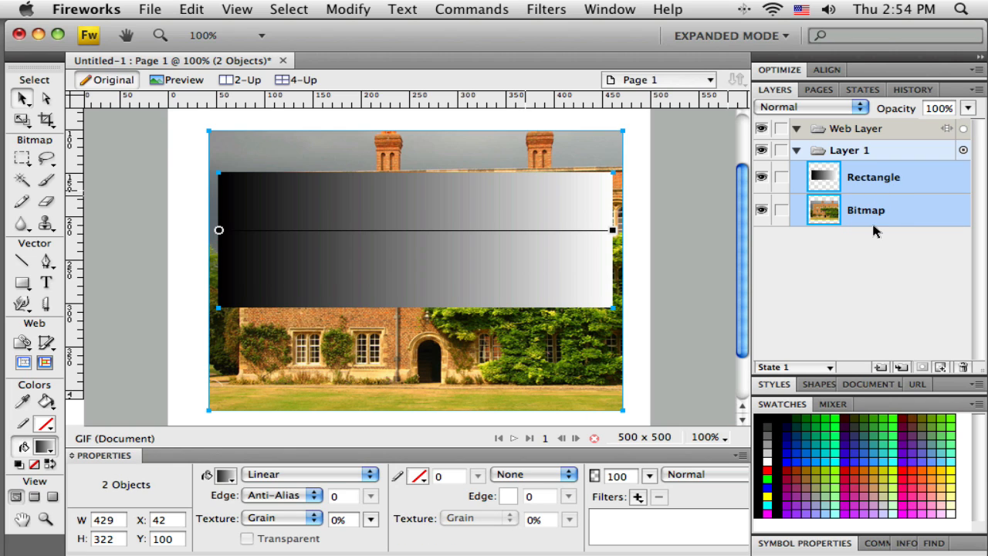
mouse_move(349, 14)
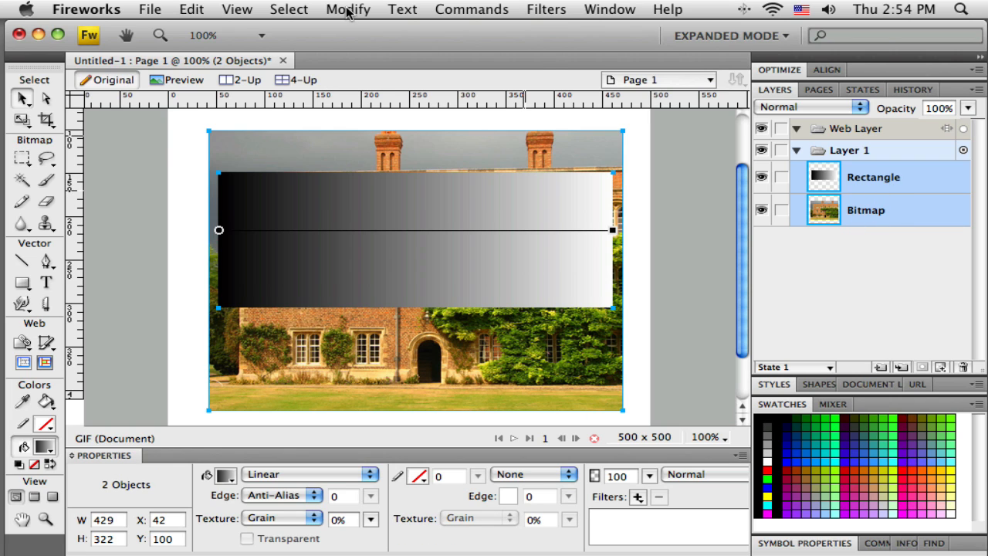
Group the gradient rectangle and the photo as a mask via Modify > Mask > Group as Mask
left_click(348, 9)
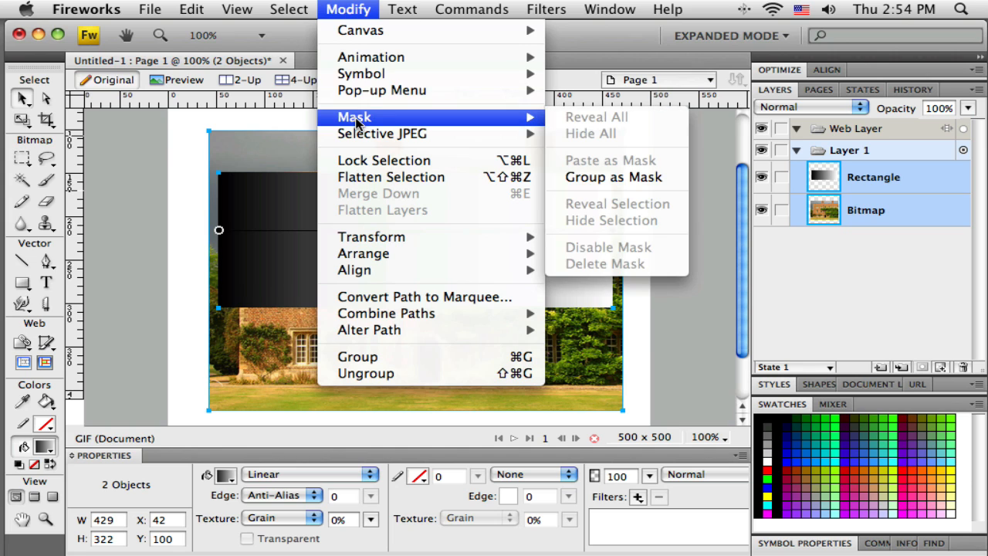
mouse_move(614, 177)
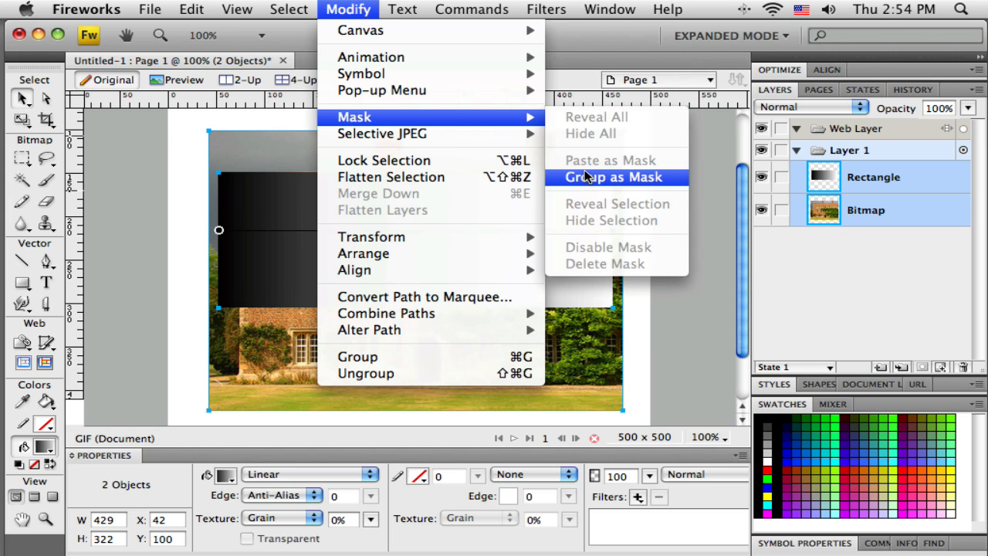
left_click(613, 177)
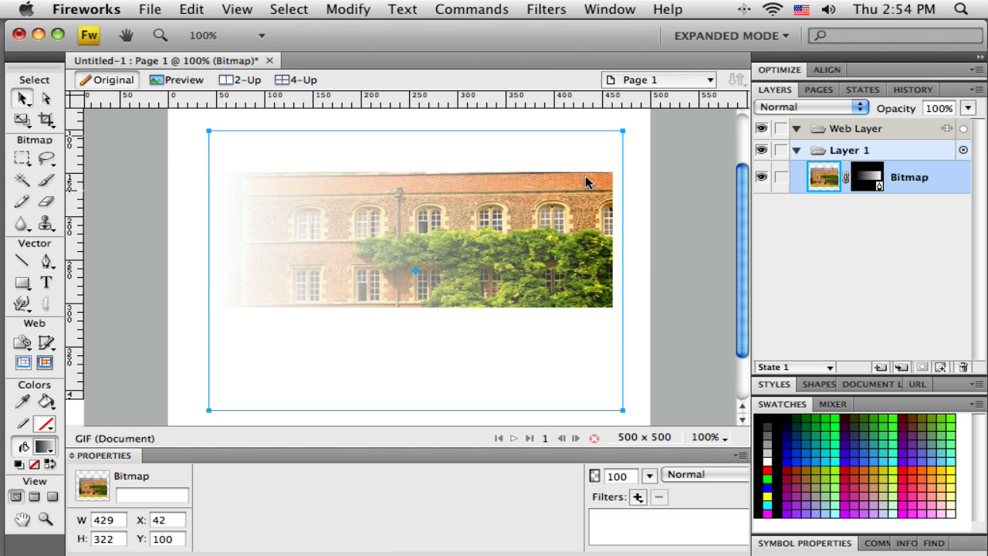
mouse_move(624, 193)
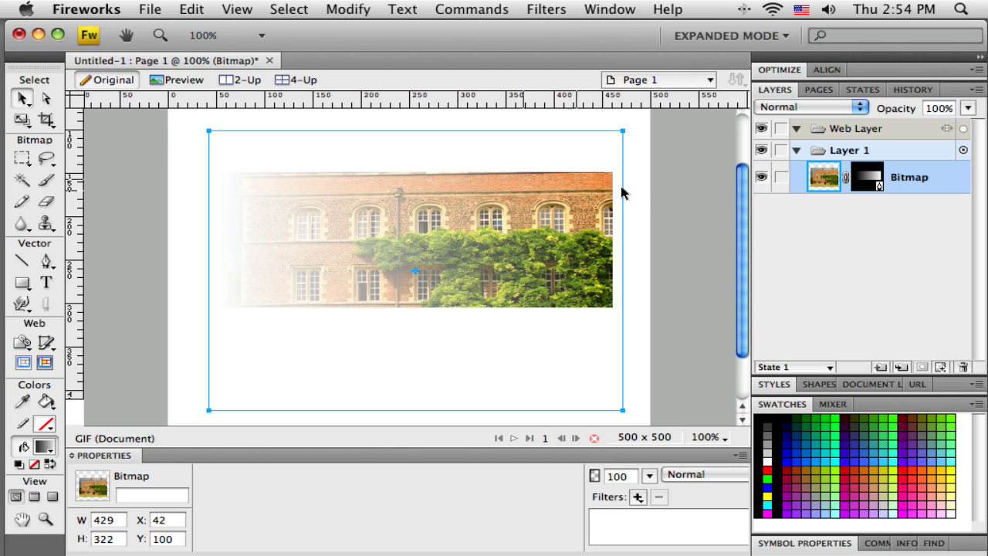
mouse_move(378, 137)
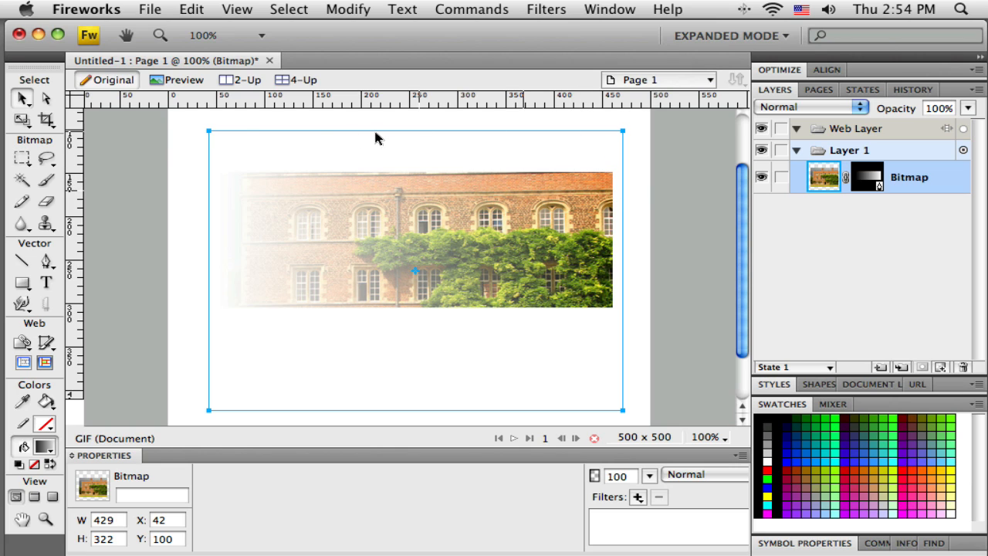
mouse_move(594, 427)
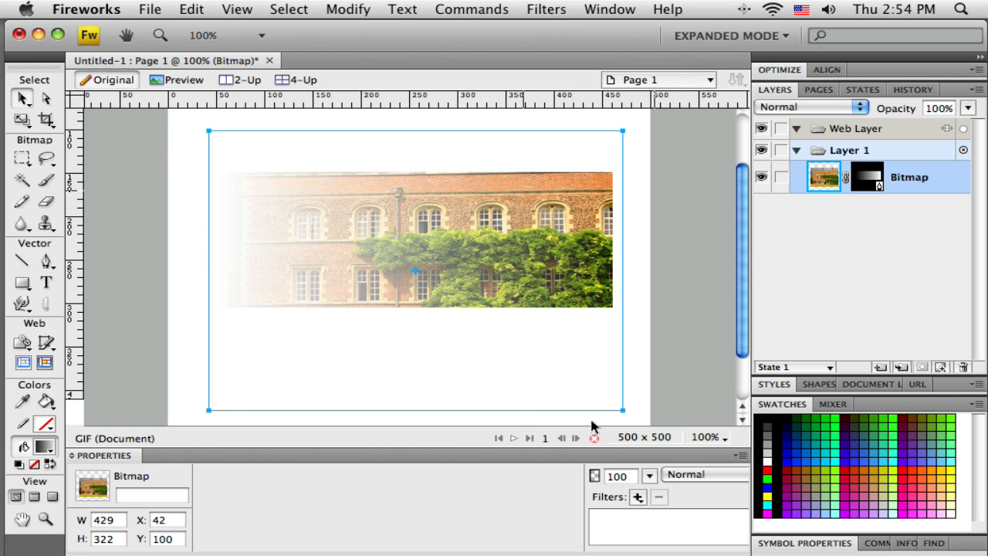
mouse_move(586, 326)
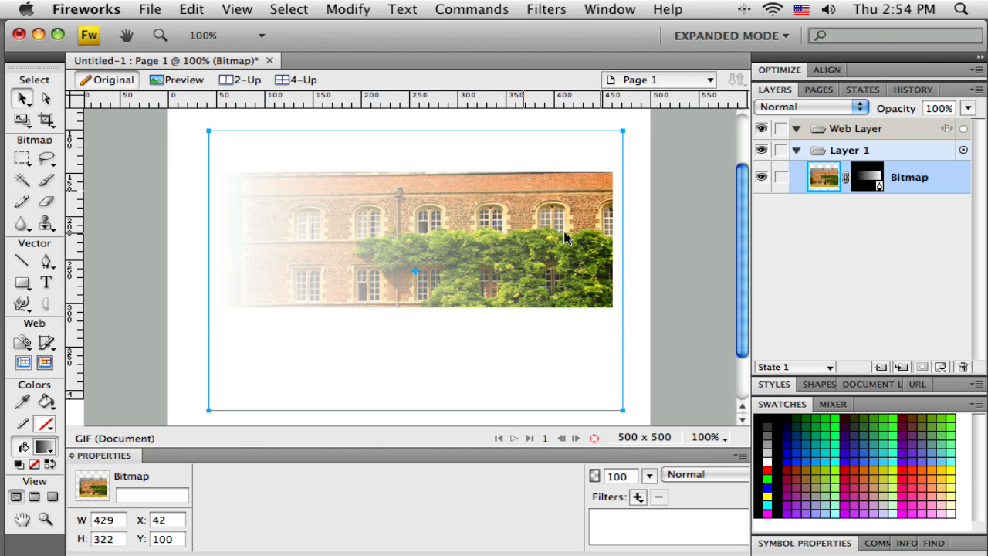
mouse_move(274, 230)
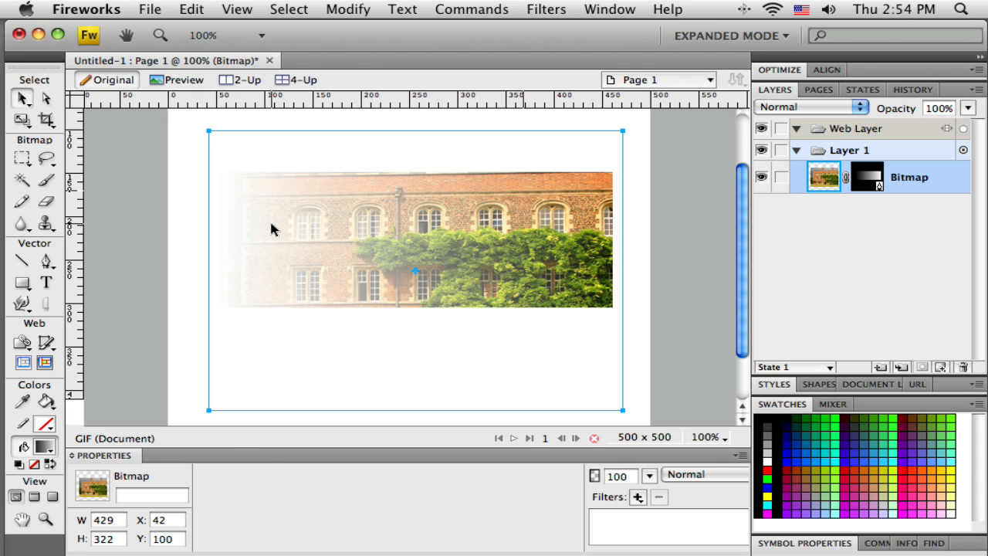
mouse_move(667, 252)
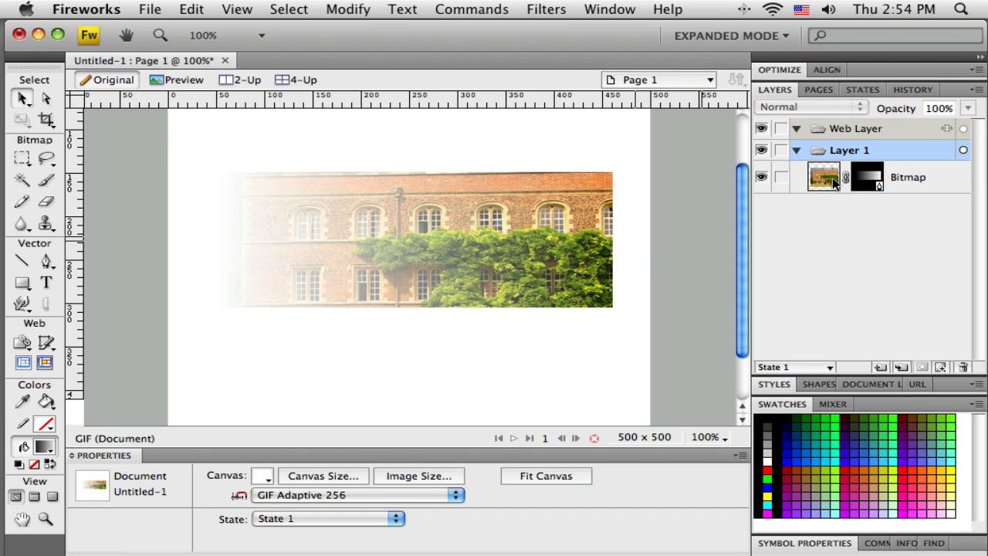
Select the masked bitmap in the Layers panel and nudge it a couple of pixels right and down
left_click(823, 177)
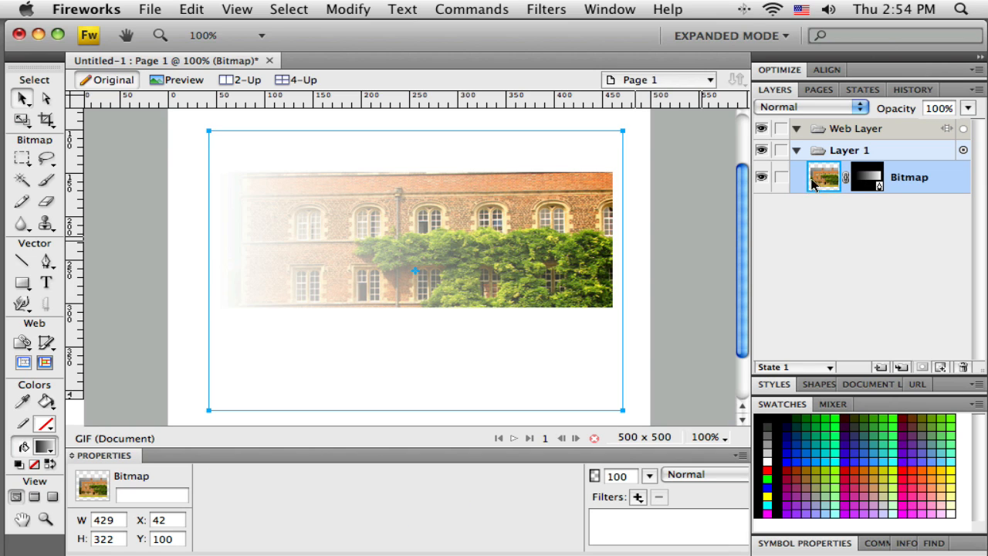
mouse_move(547, 247)
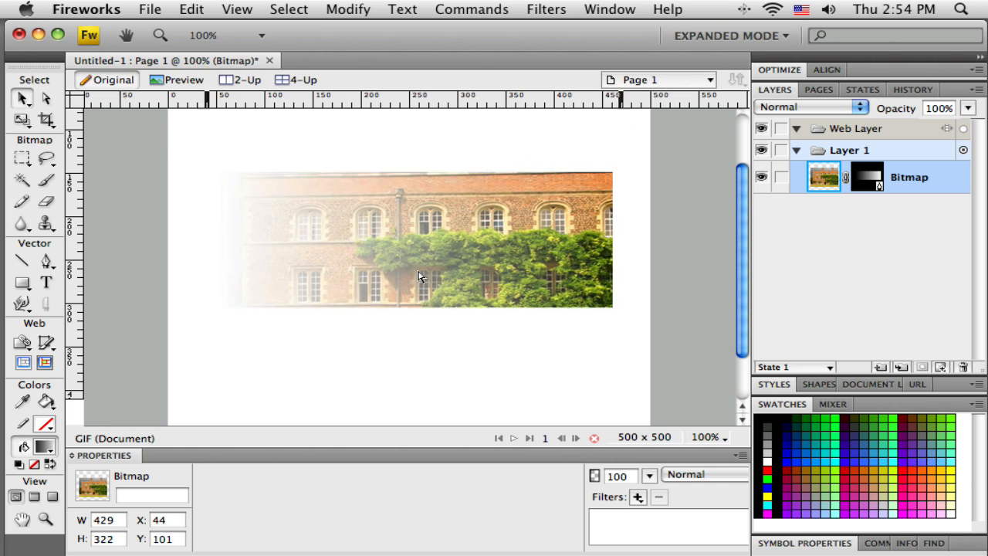
left_click_drag(421, 278, 402, 271)
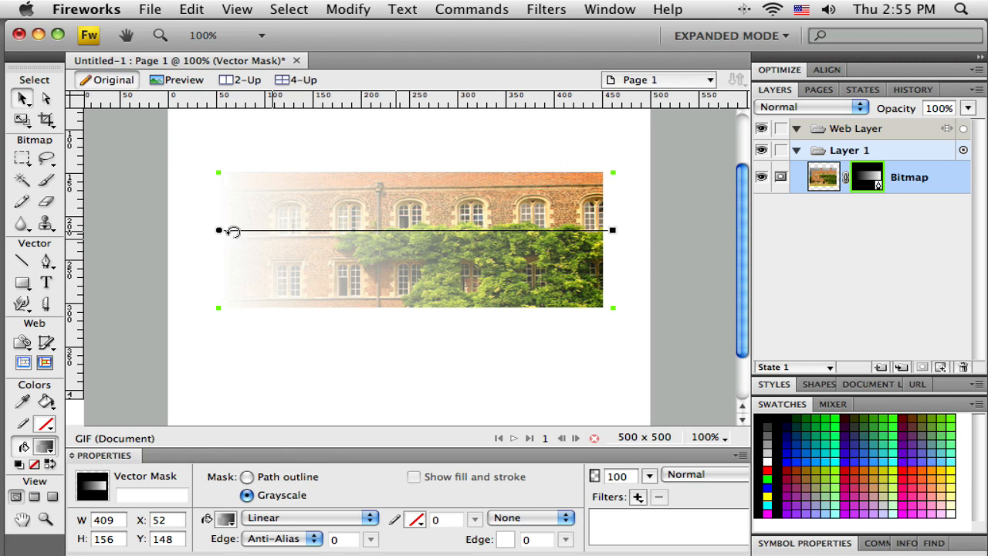
mouse_move(551, 232)
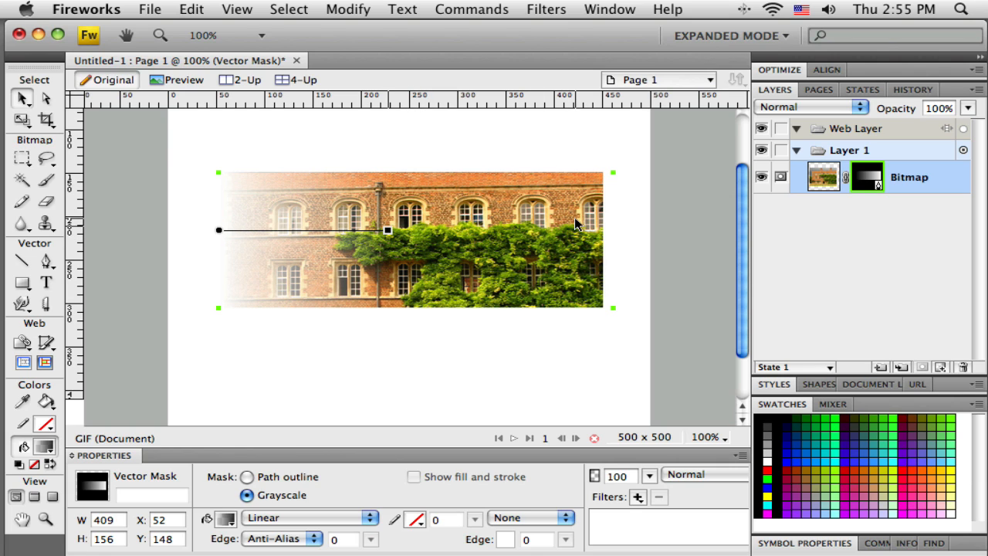
mouse_move(471, 236)
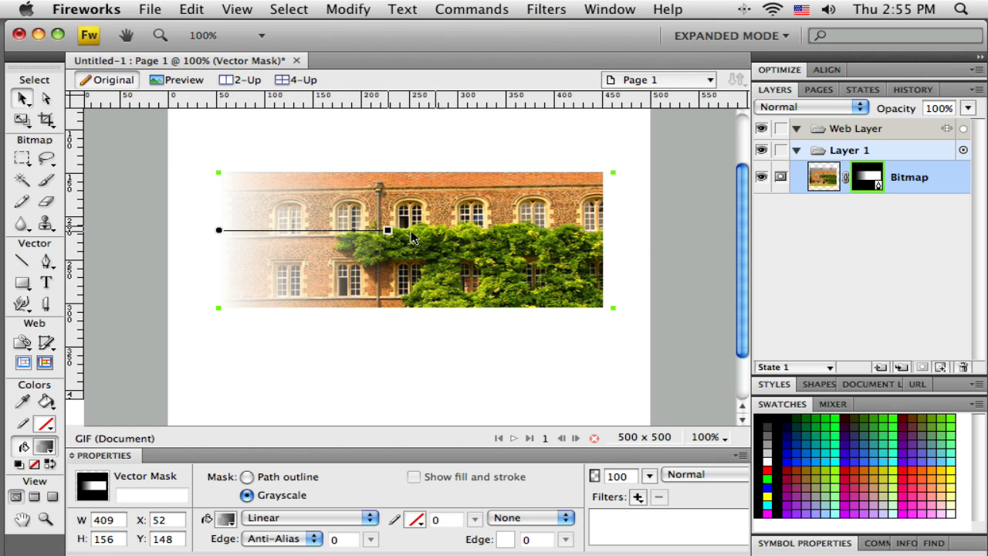
Drag the mask gradient's end handle so the fade covers roughly the left half of the photo
left_click_drag(388, 230, 458, 232)
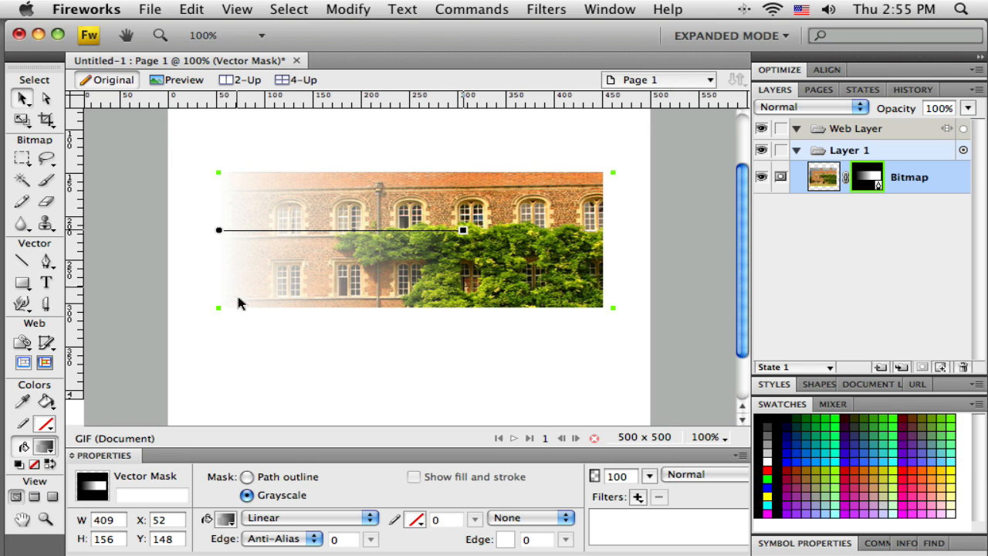
mouse_move(233, 299)
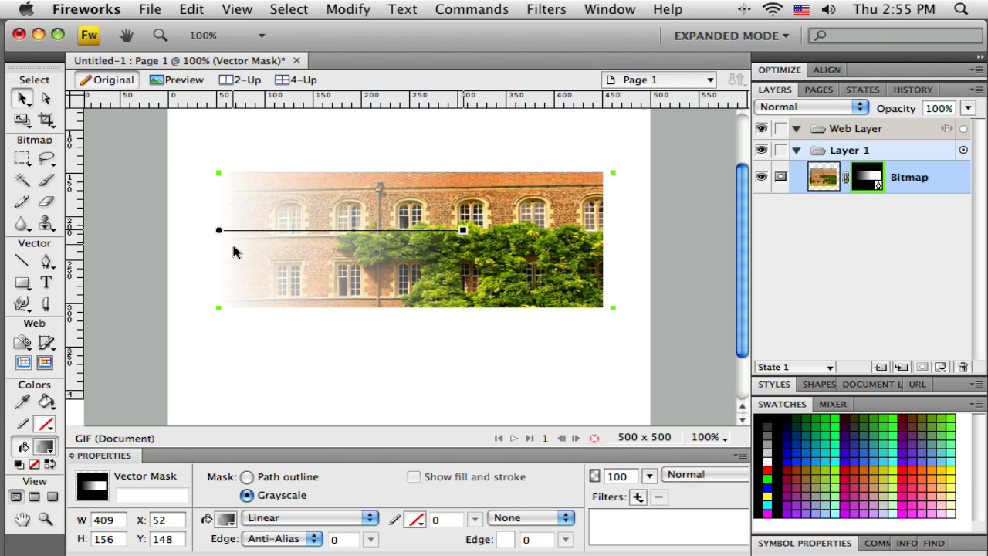
mouse_move(382, 379)
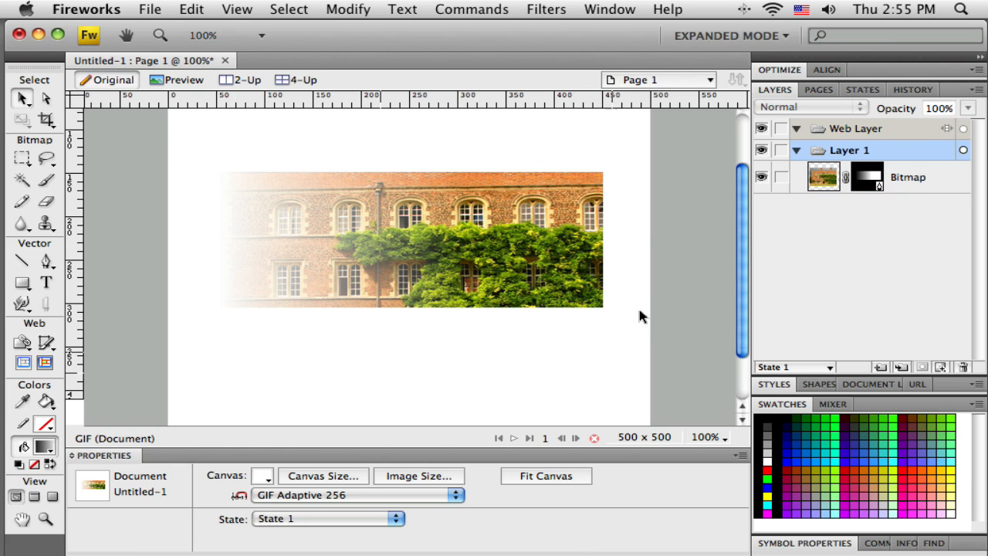
mouse_move(277, 468)
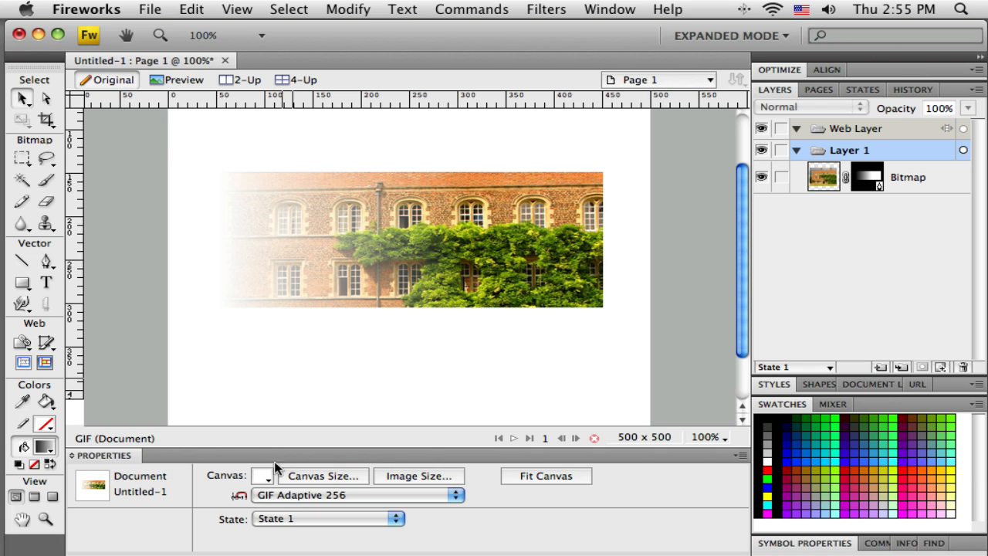
Fit the canvas to the photo at 392 by 156 and set the canvas colour to blue
left_click(262, 476)
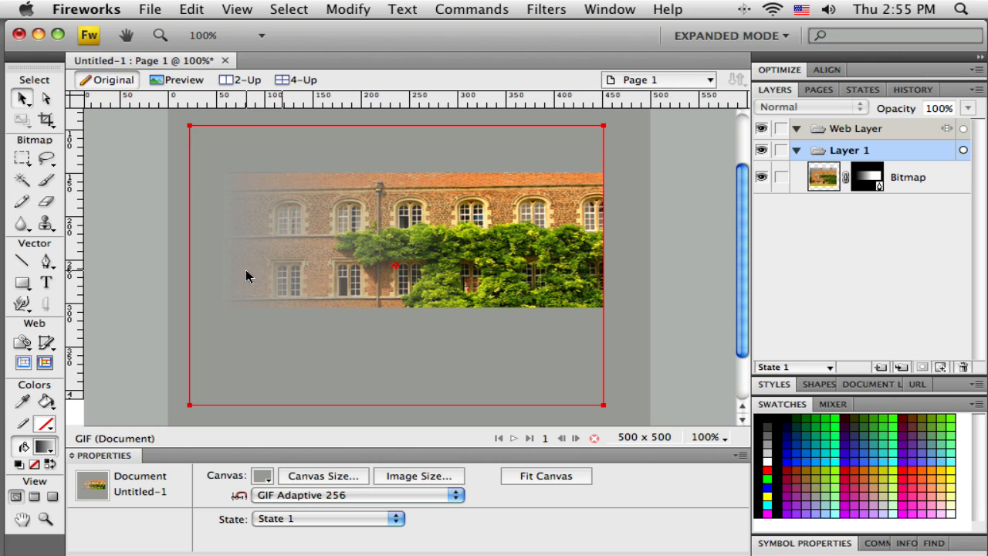
mouse_move(436, 266)
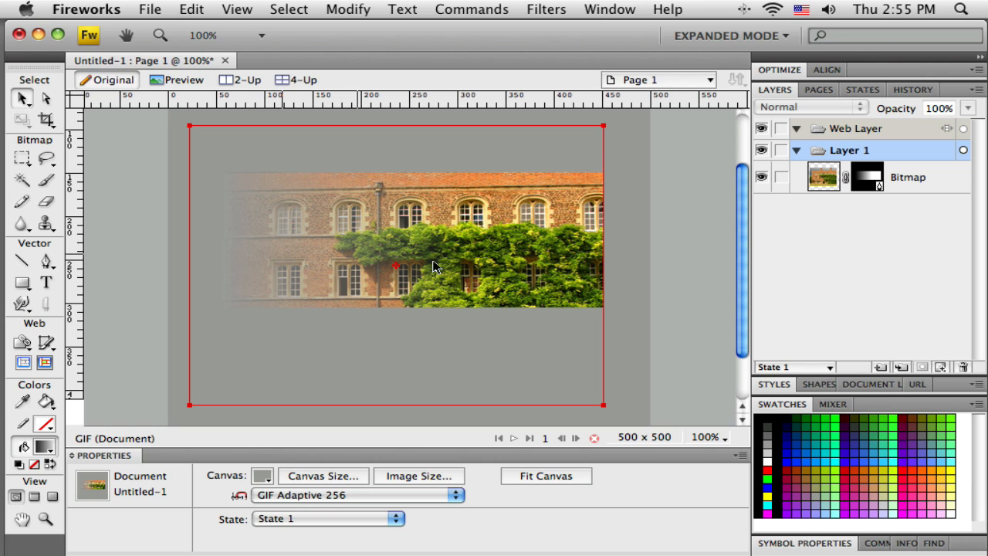
left_click(546, 476)
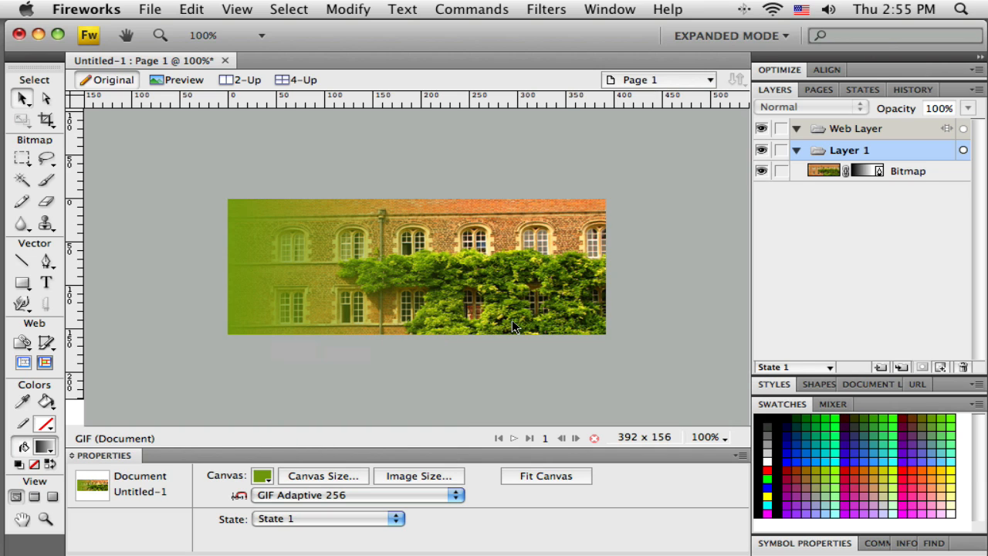
left_click(869, 171)
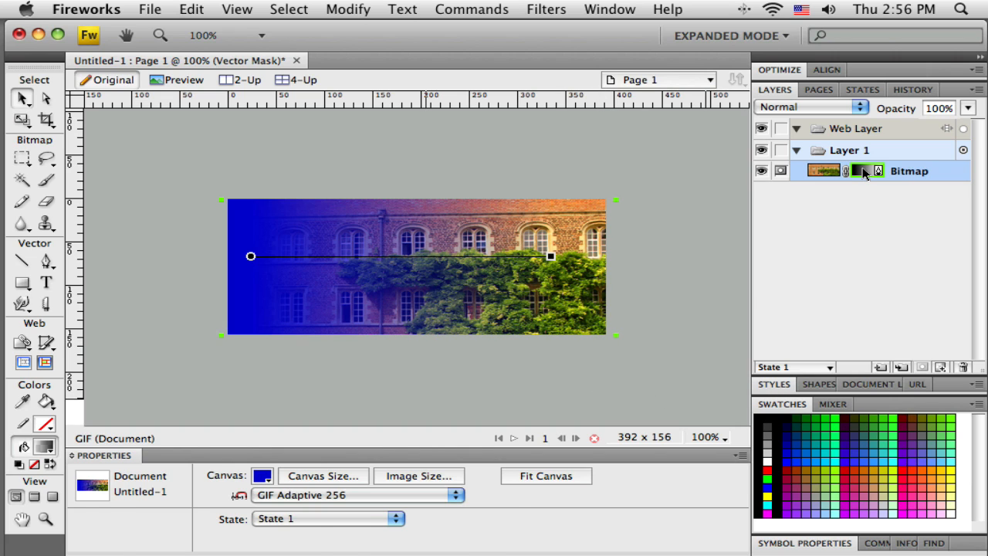
left_click(853, 171)
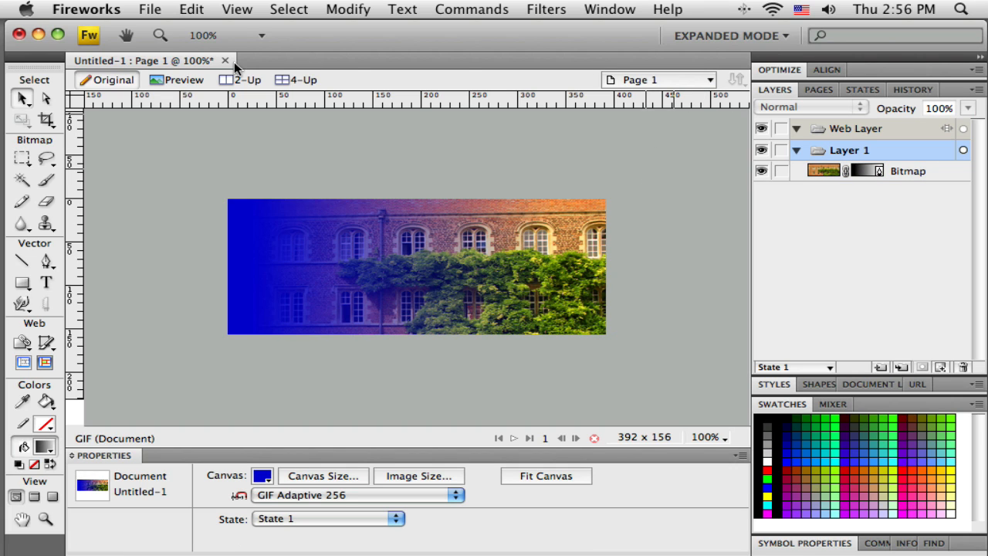
left_click(225, 60)
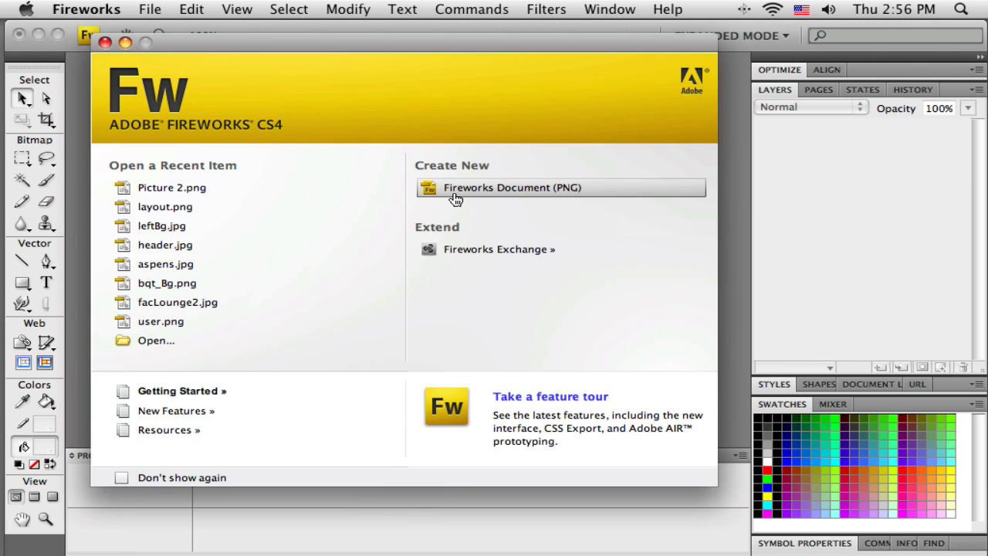
Create a new 500 by 500 document and import newsstands.jpg onto its canvas
left_click(512, 187)
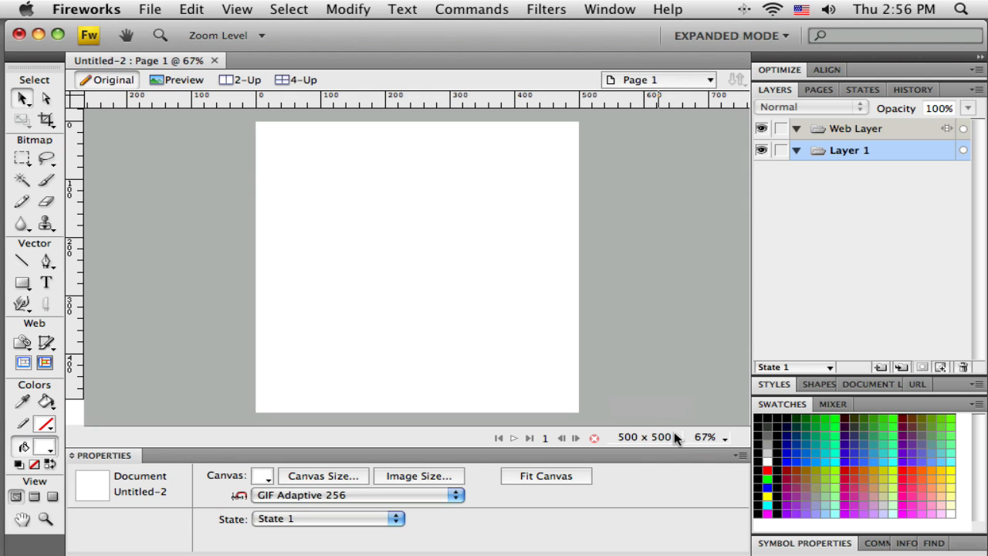
mouse_move(722, 458)
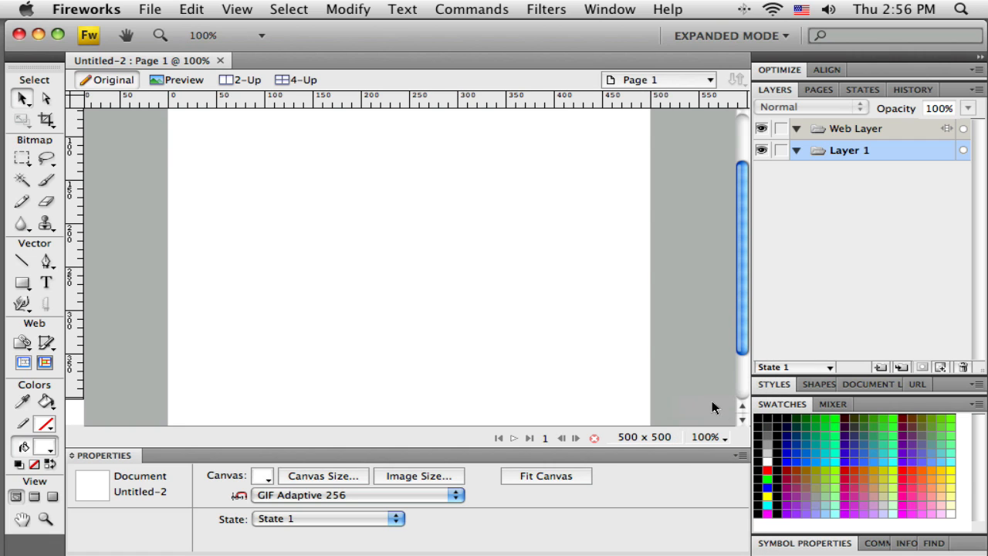
left_click(150, 9)
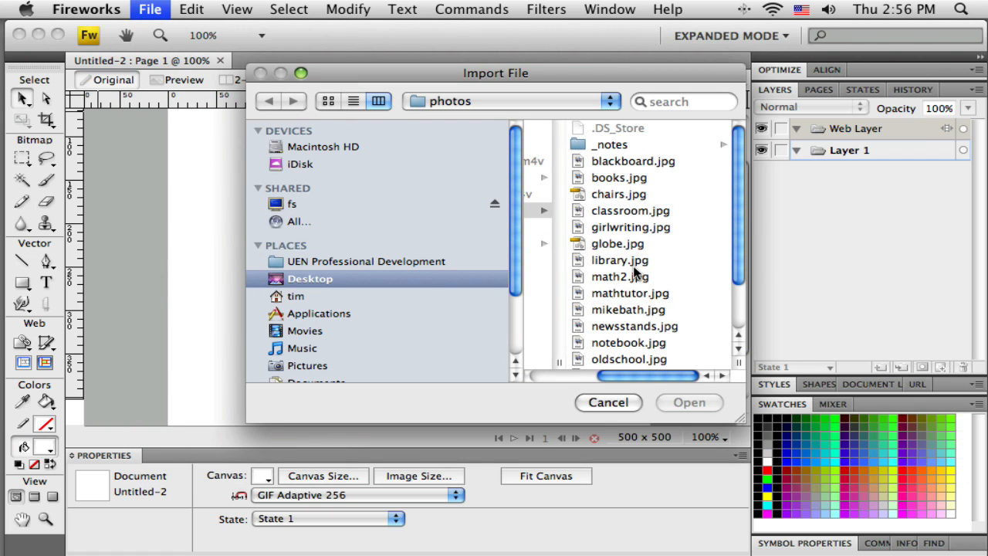
left_click(634, 326)
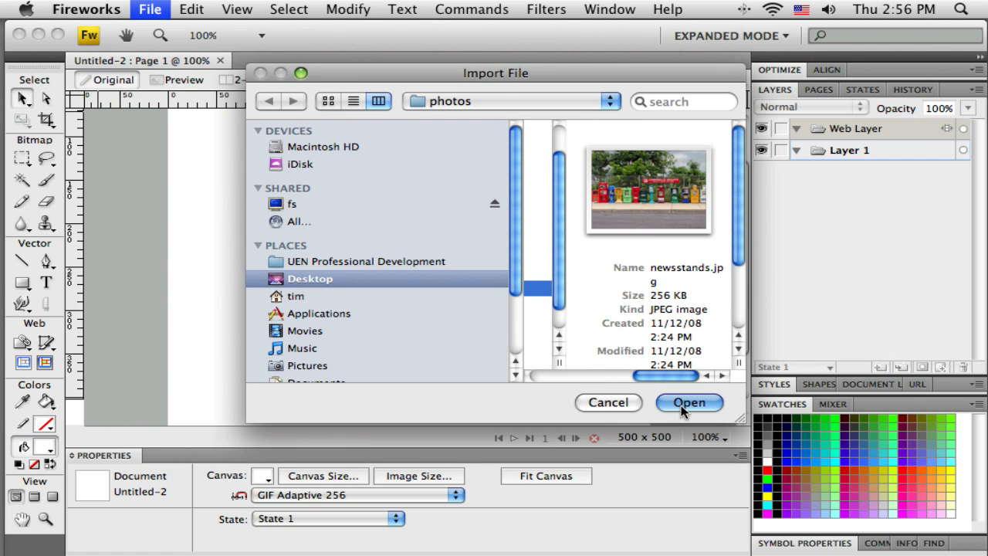
left_click(689, 403)
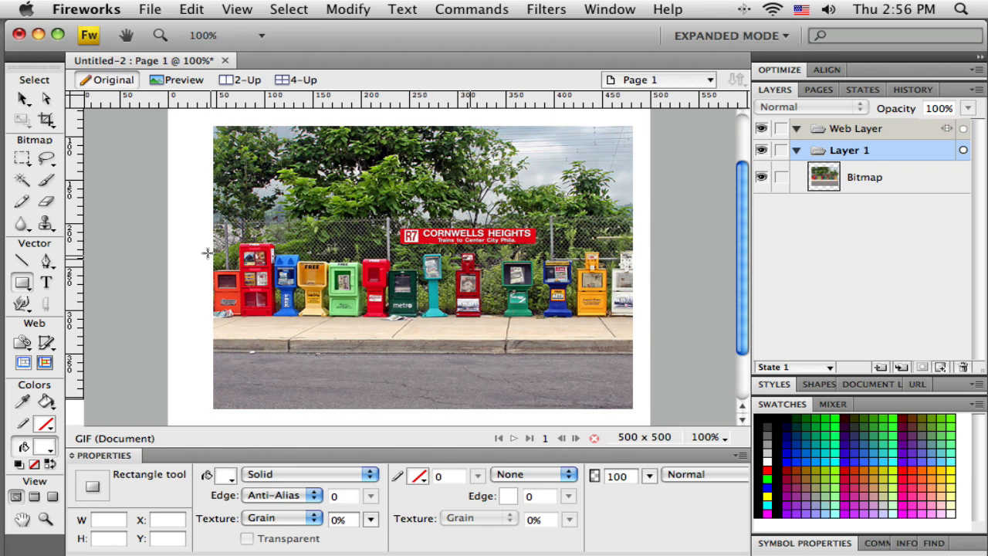
Draw a 420 by 128 rectangle covering the newsstand band across the photo's width
left_click_drag(220, 232, 508, 310)
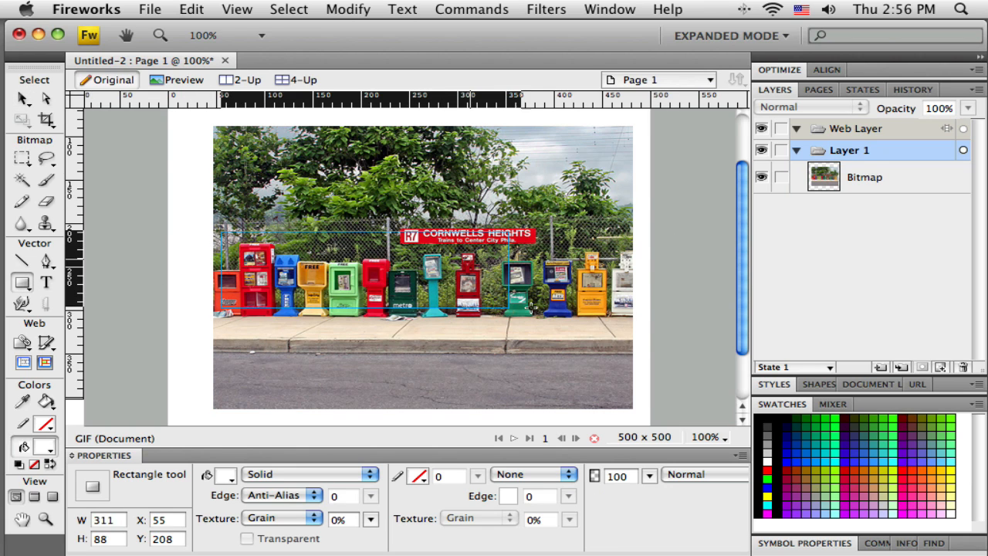
left_click_drag(531, 312, 624, 345)
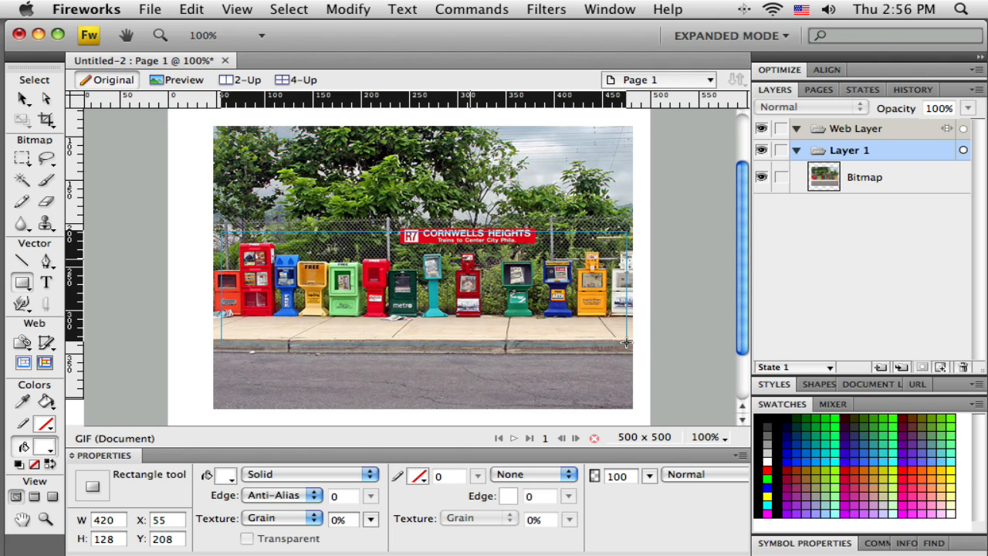
left_click_drag(220, 233, 627, 345)
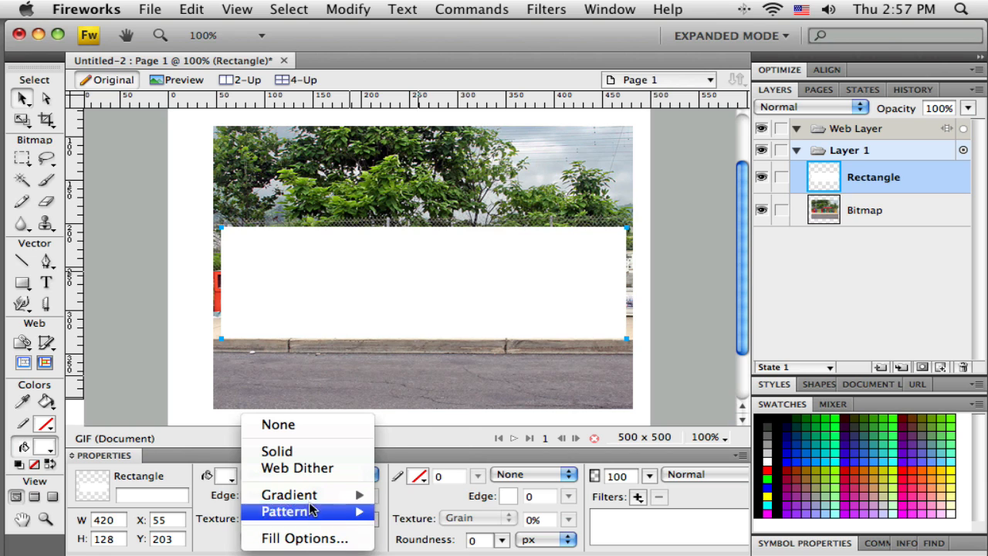
Fill the rectangle with a vertical linear black-white-black gradient
left_click(290, 494)
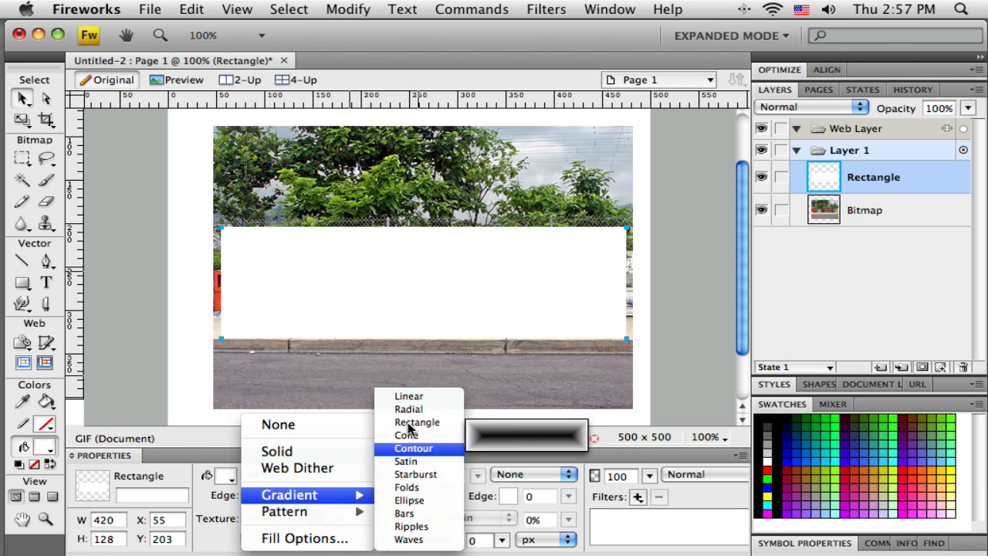
left_click(408, 396)
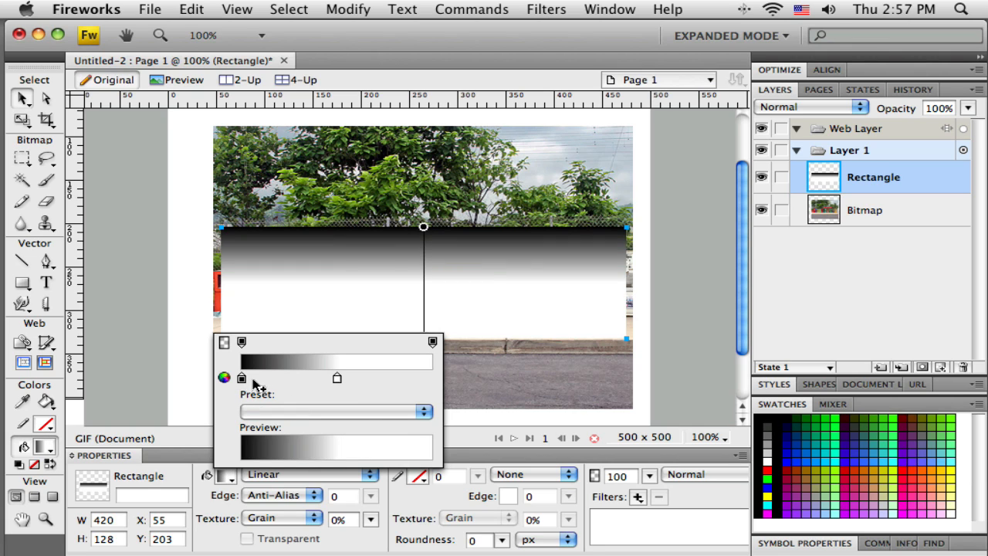
mouse_move(430, 380)
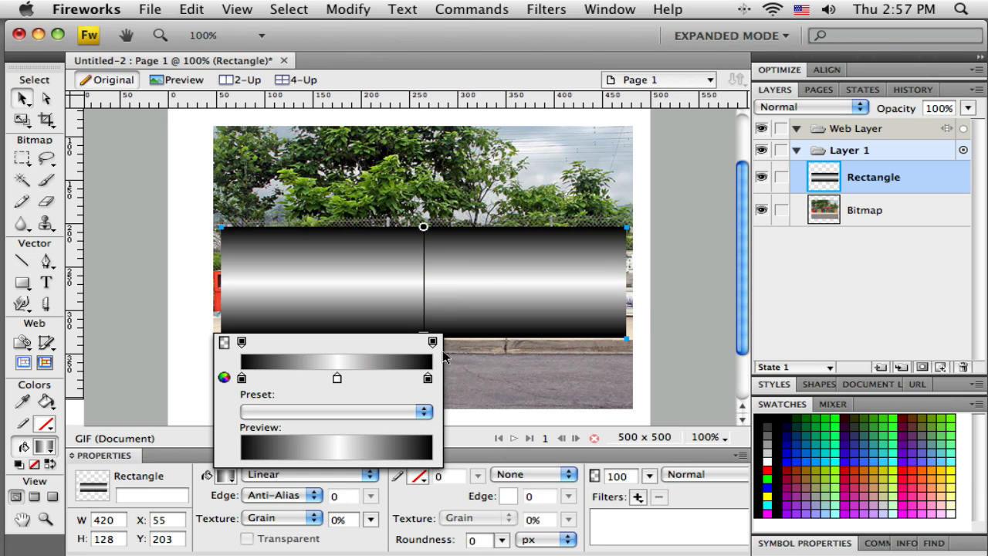
left_click(242, 377)
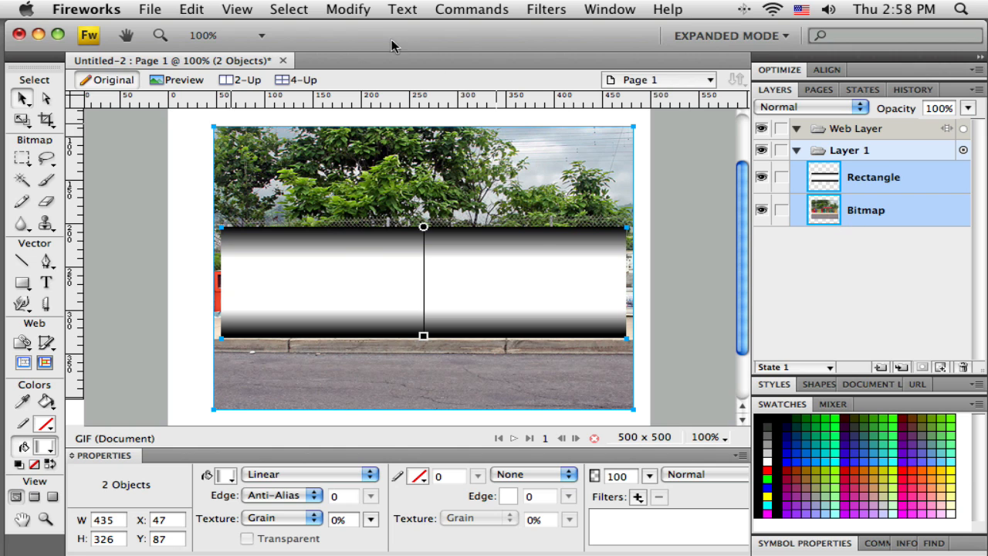
Group the rectangle as the photo's mask, make the canvas red and fit it to 420 by 122
left_click(348, 8)
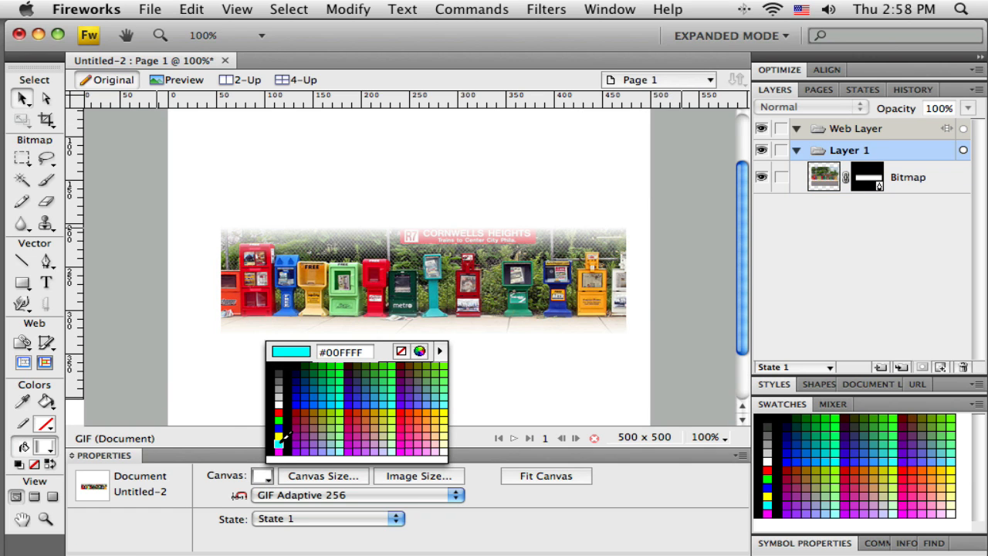
left_click(278, 419)
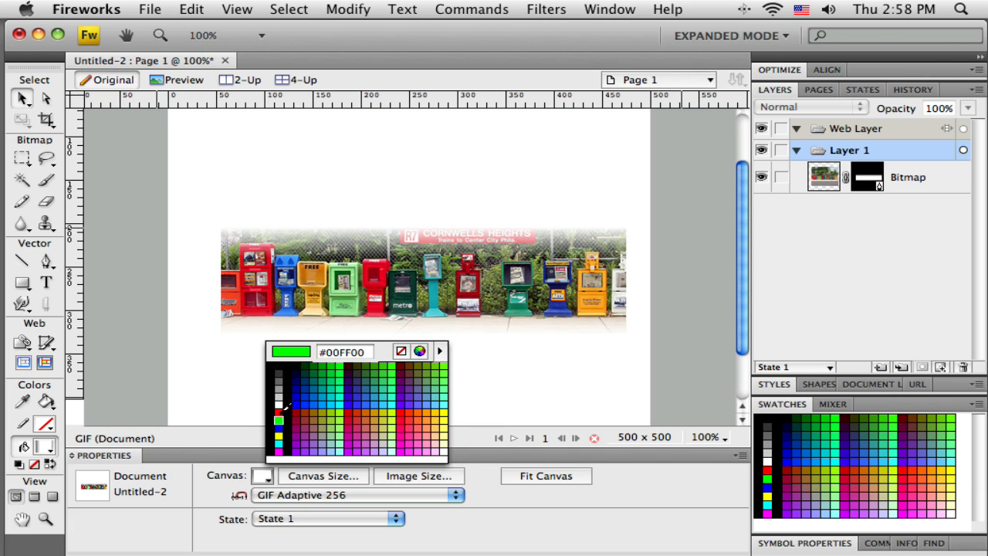
left_click(279, 392)
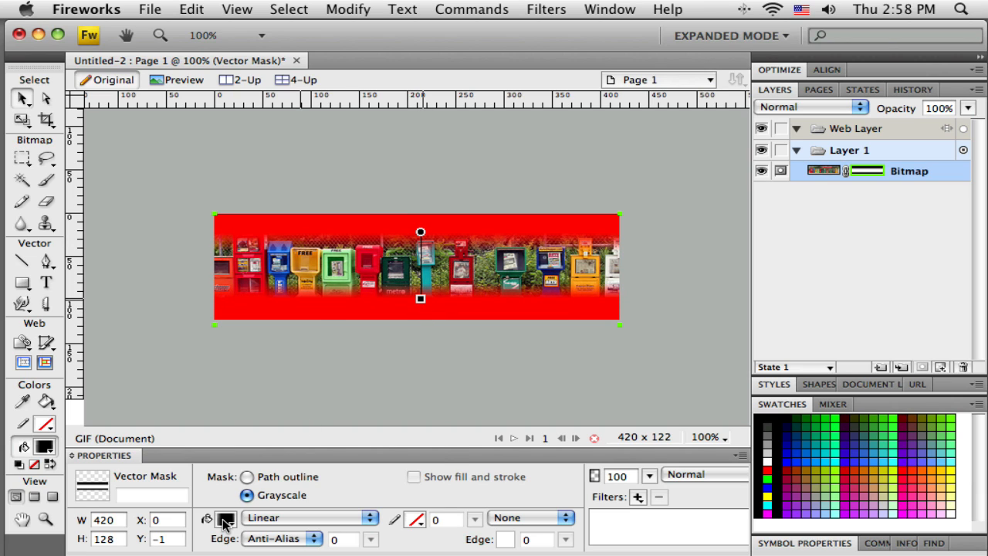
Edit the mask's gradient stops so the photo fades out at top and bottom
left_click(226, 517)
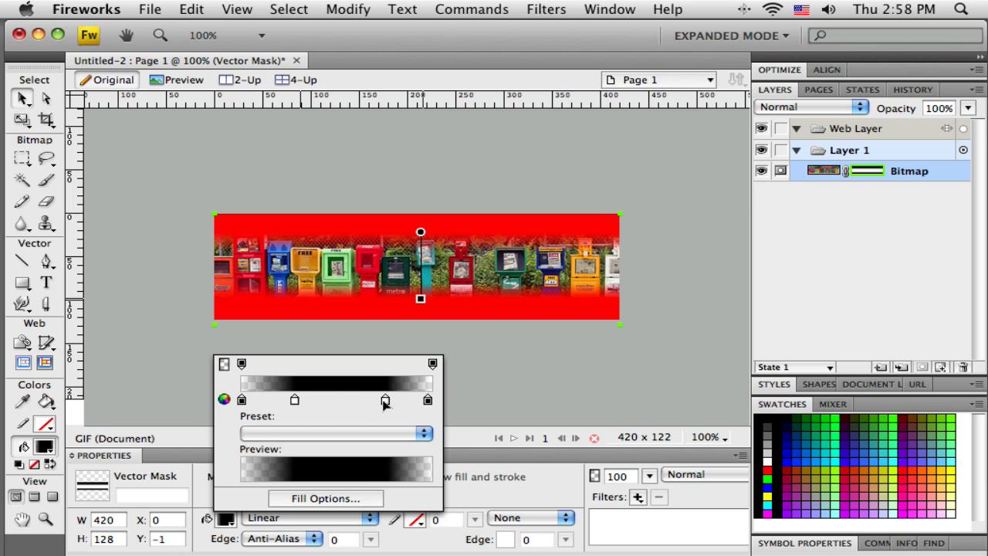
mouse_move(390, 403)
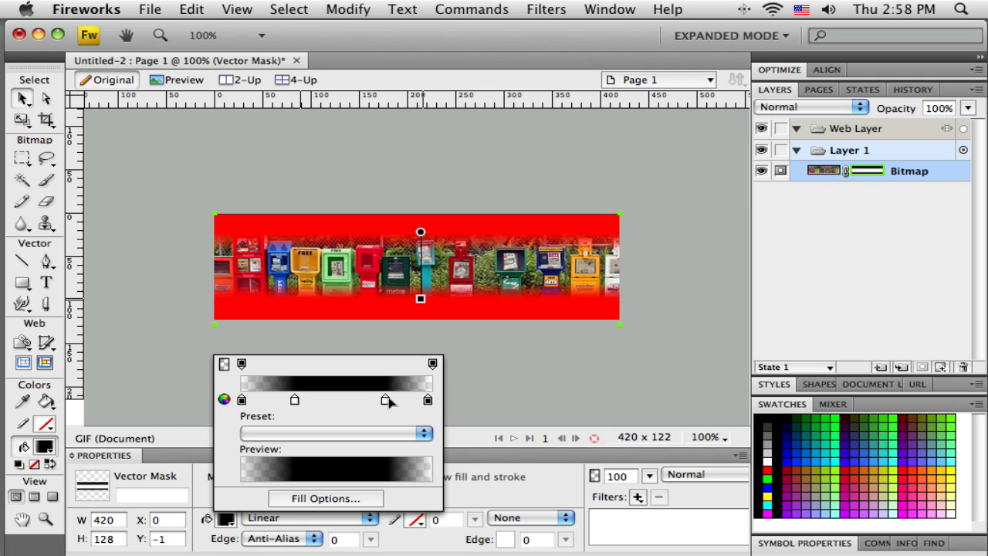
mouse_move(397, 389)
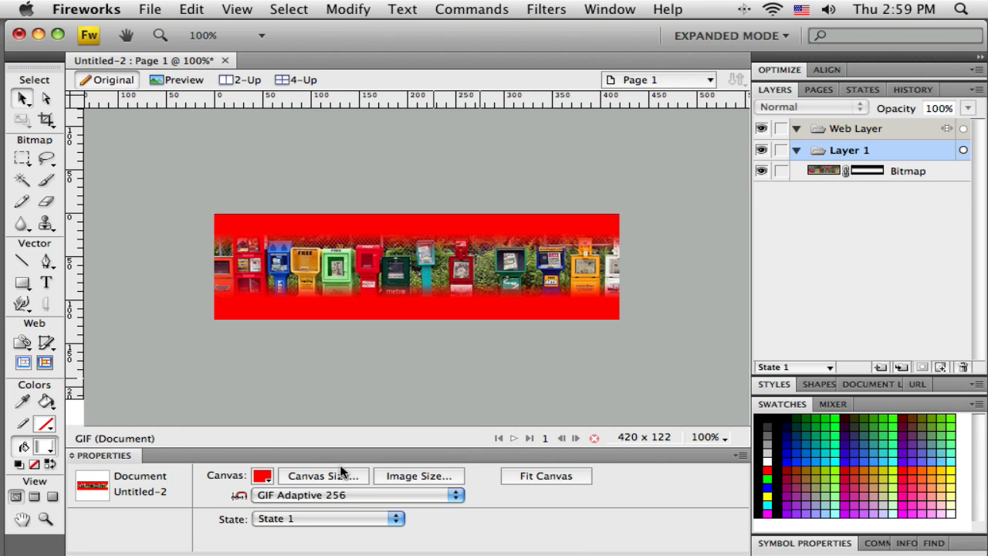
Set the canvas colour to black so the banner fades into black
left_click(262, 476)
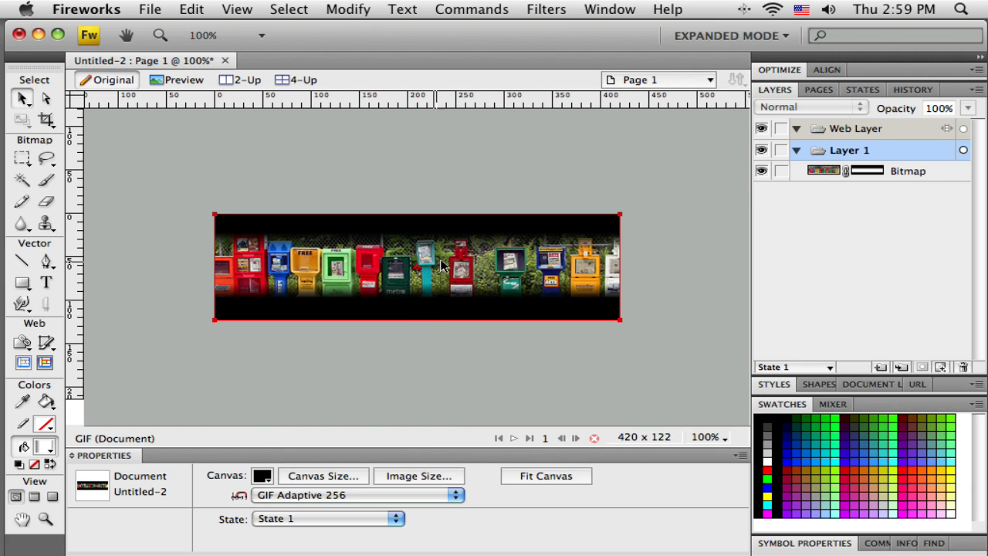
mouse_move(307, 225)
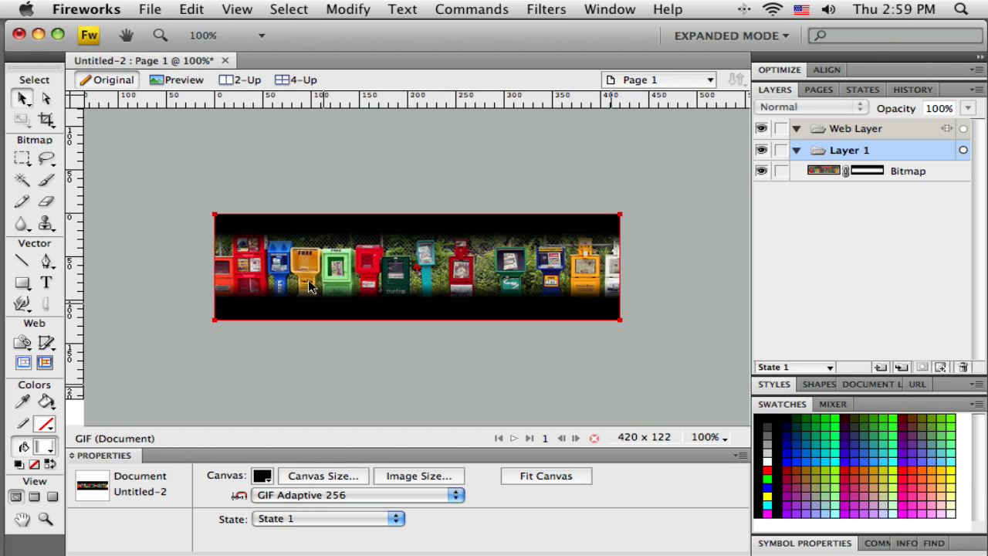
mouse_move(249, 255)
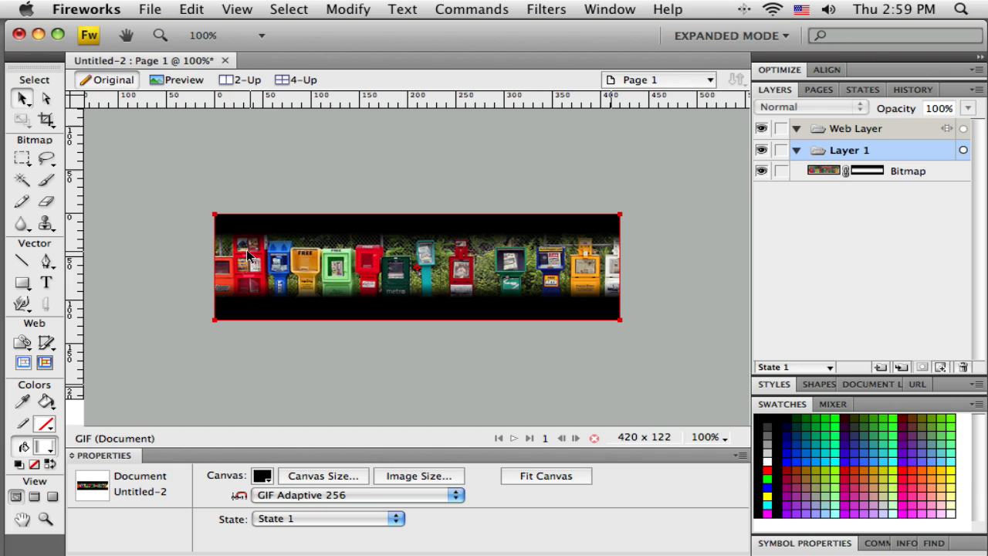